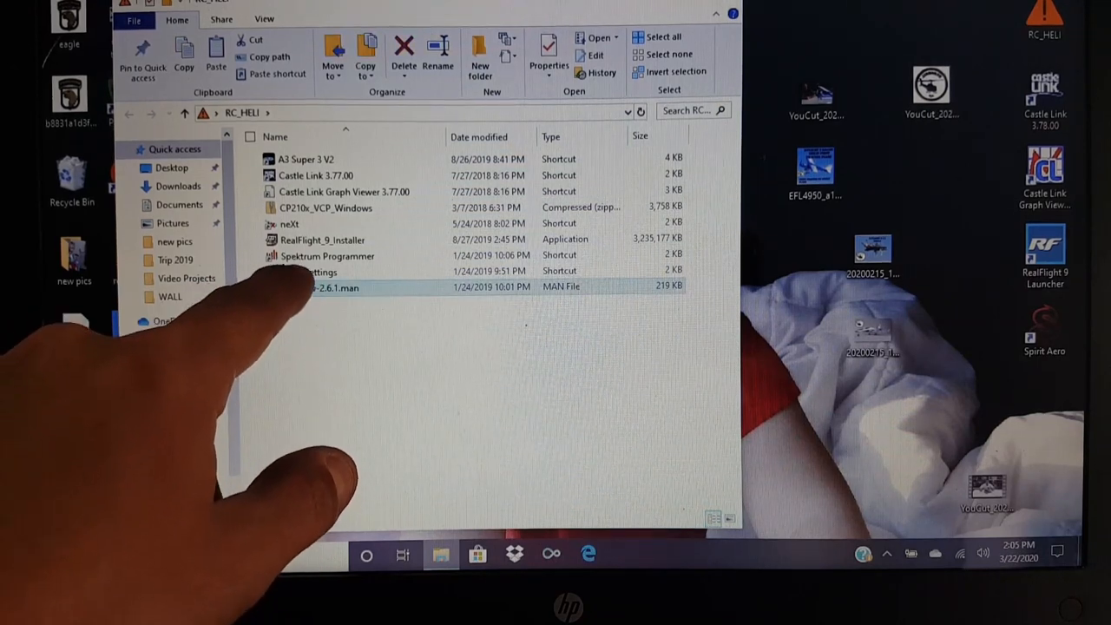
Step: Launch the Spirit Aero settings software from its desktop shortcut and wait for the unit to connect
left_click(312, 270)
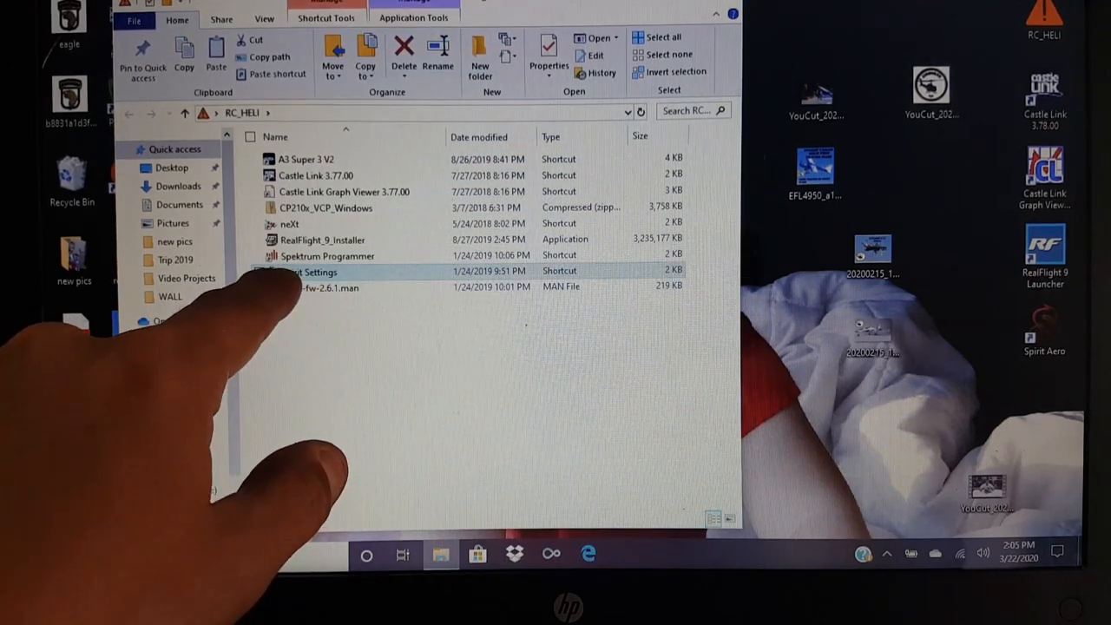
left_click(309, 271)
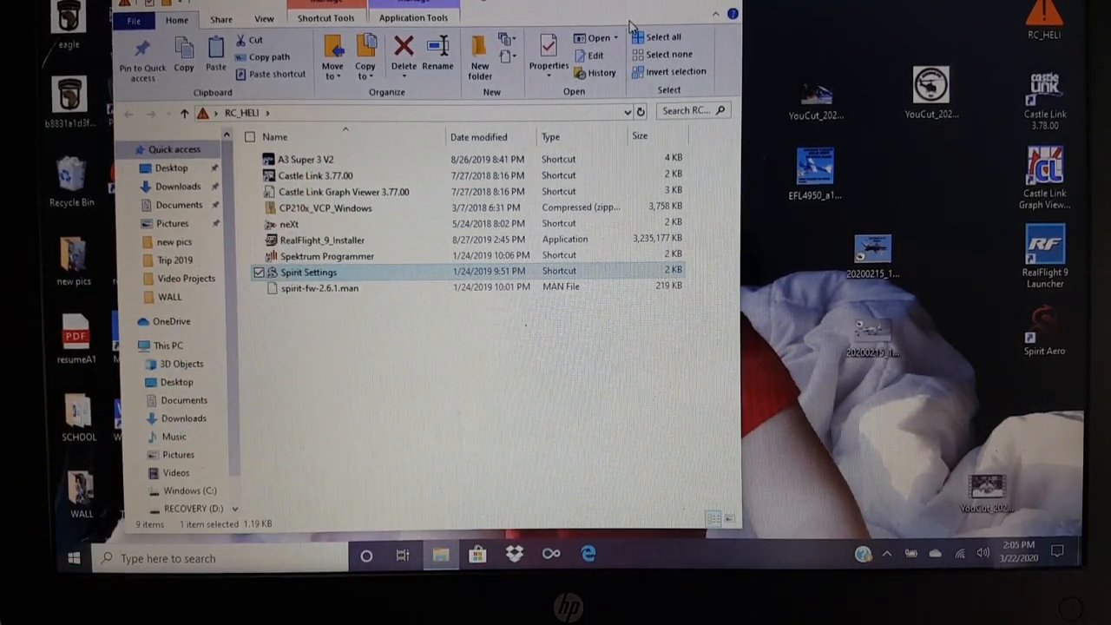
left_click(715, 14)
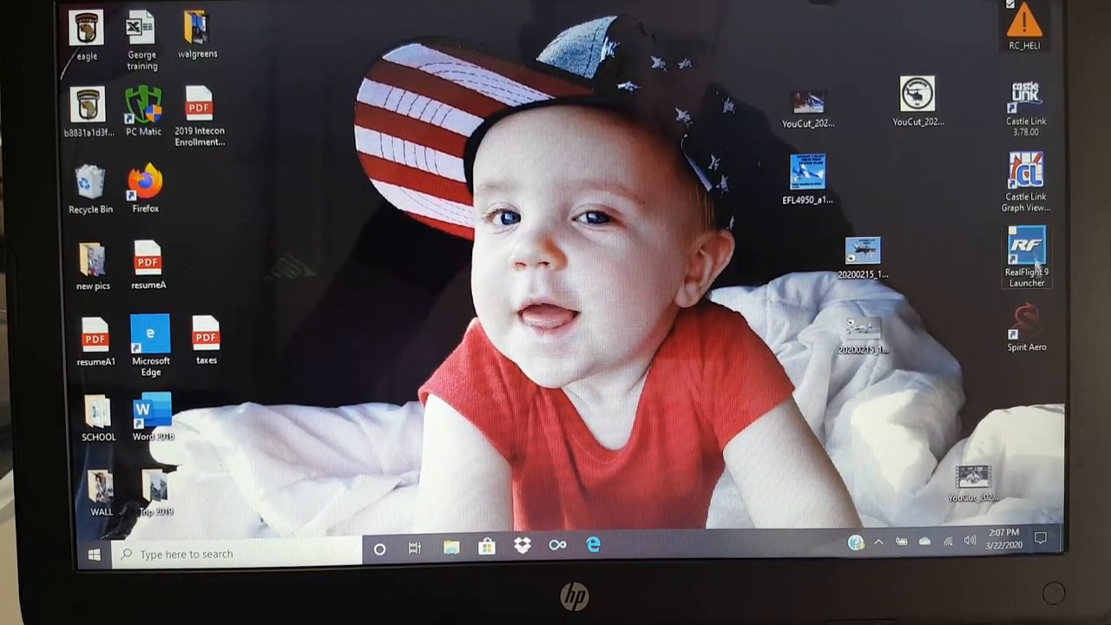
mouse_move(1026, 312)
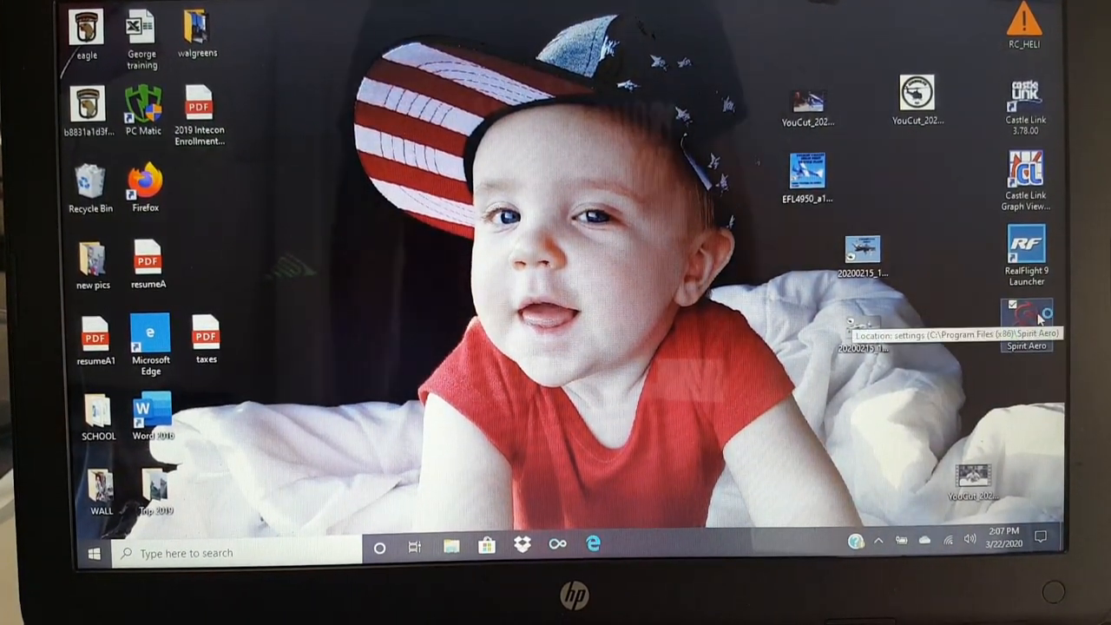
double_click(1026, 312)
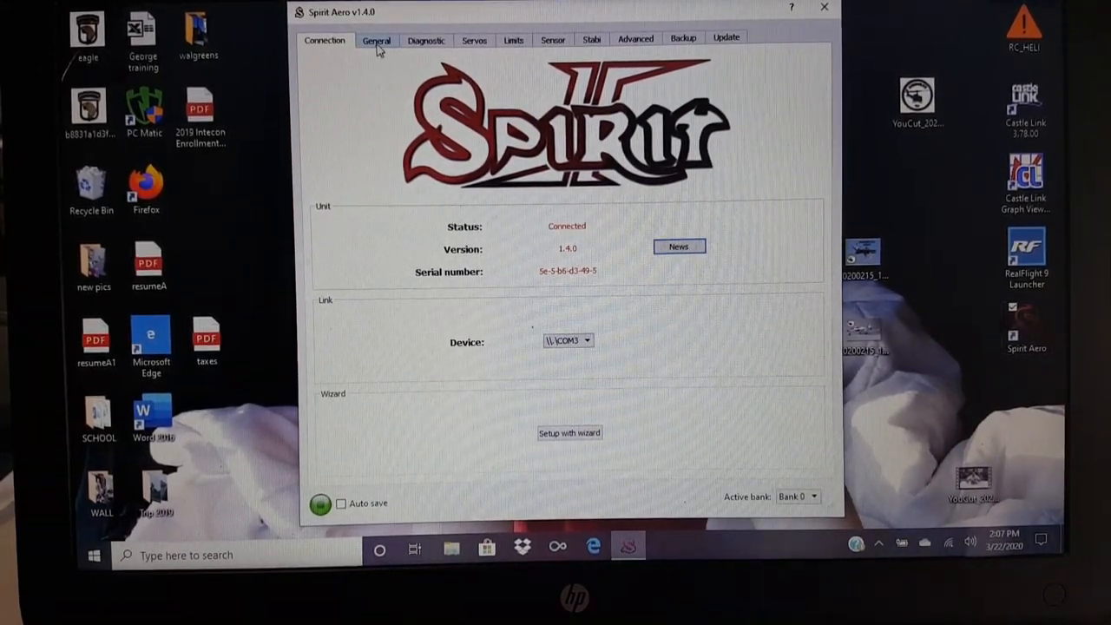
Step: Review the mounting position options in General settings and keep Horizontal (0°)
left_click(375, 39)
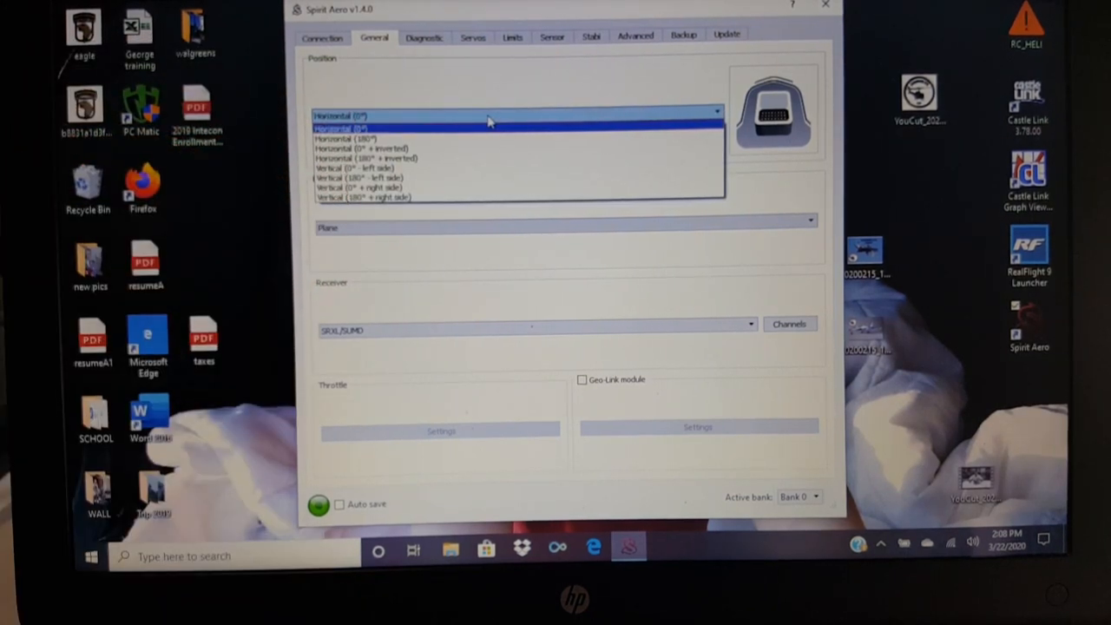
left_click(486, 116)
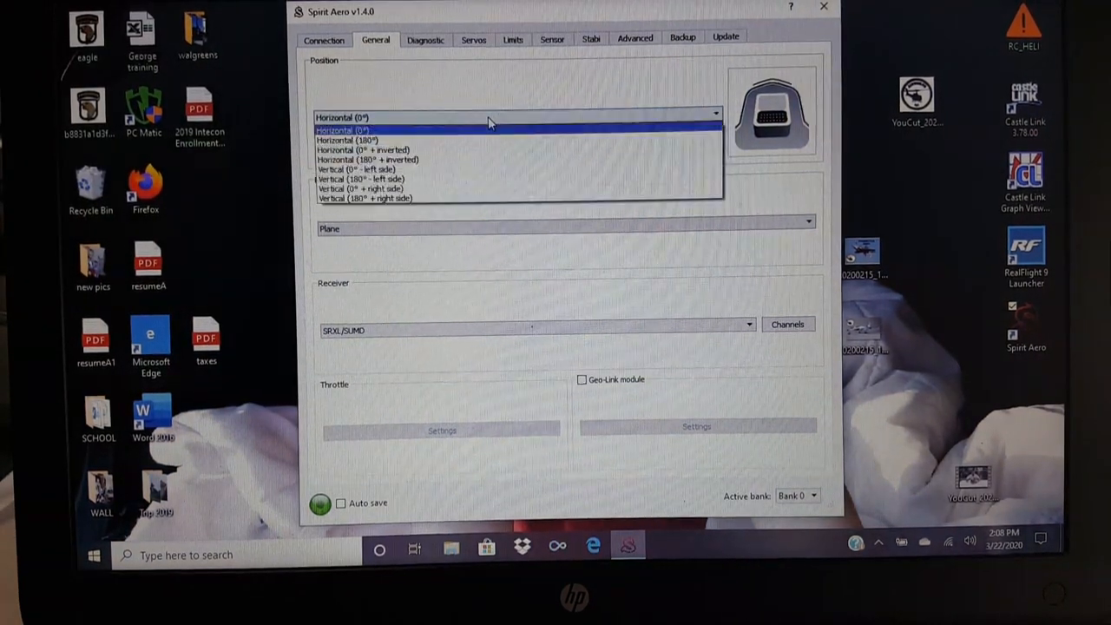
mouse_move(484, 140)
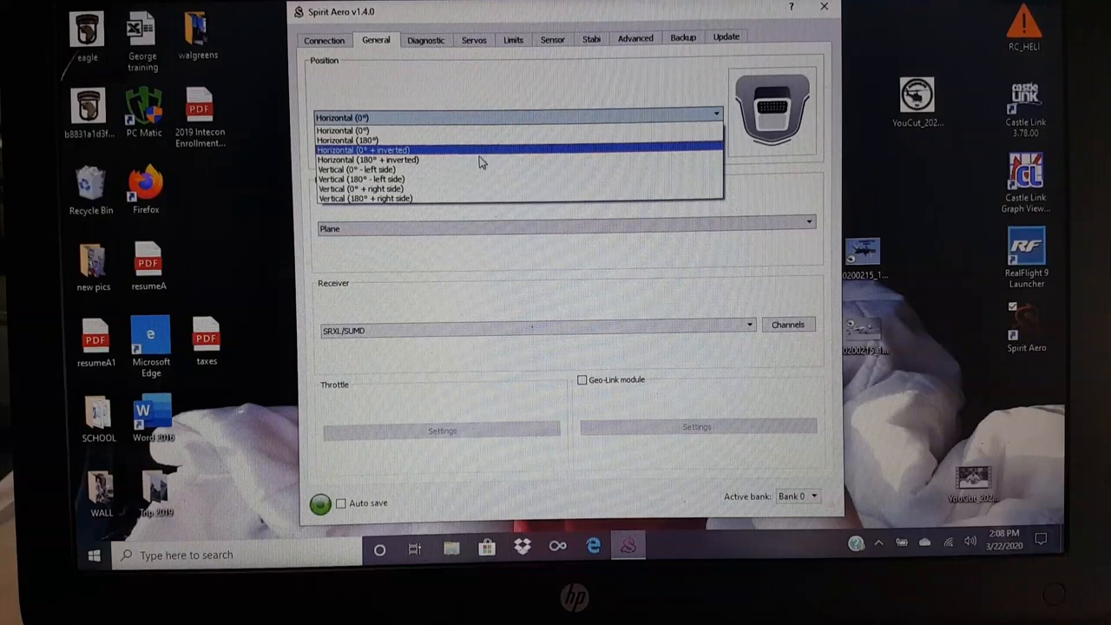
mouse_move(476, 179)
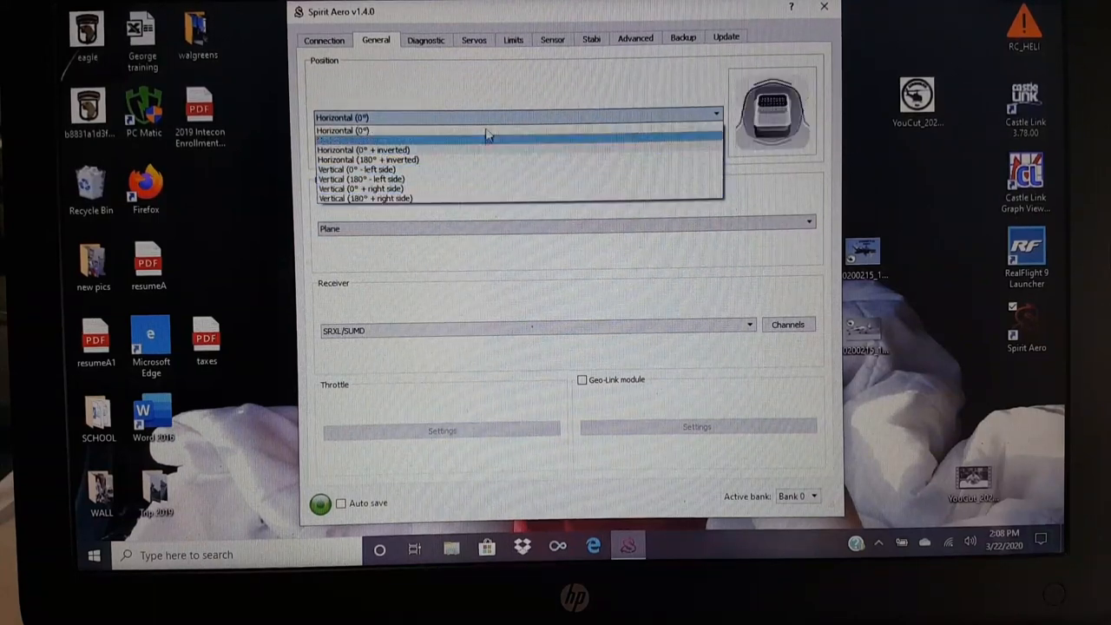
left_click(518, 118)
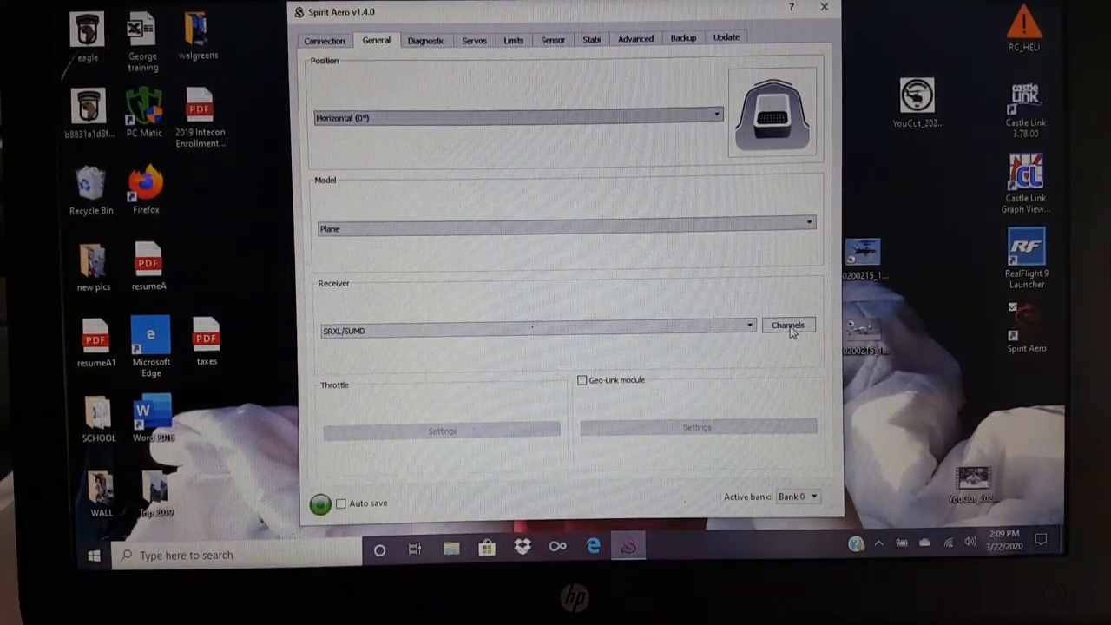
Step: Show the receiver channel mapping with Aileron, Elevator and Rudder on channels 2–4
left_click(786, 325)
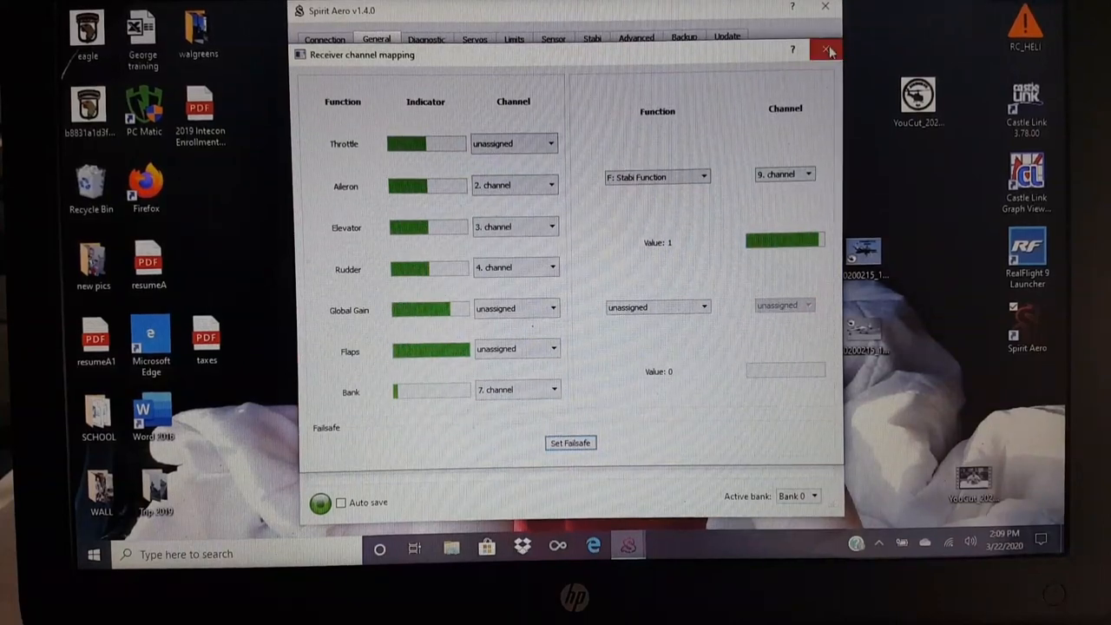
Step: Close the channel mapping, review the receiver type list and keep SRXL/SUMD selected
left_click(826, 49)
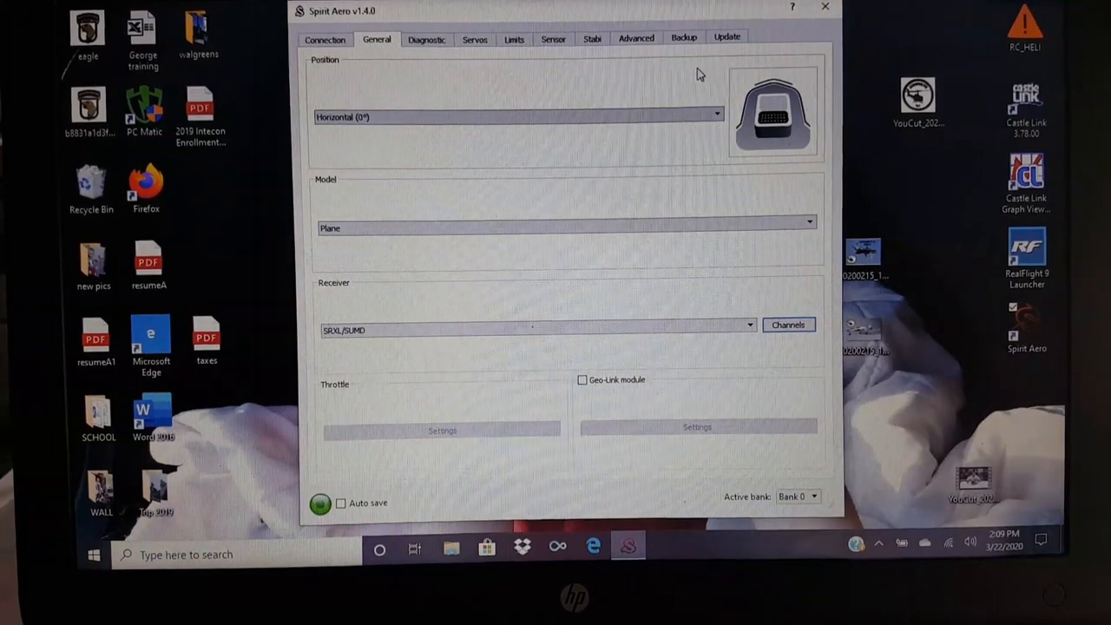
left_click(748, 330)
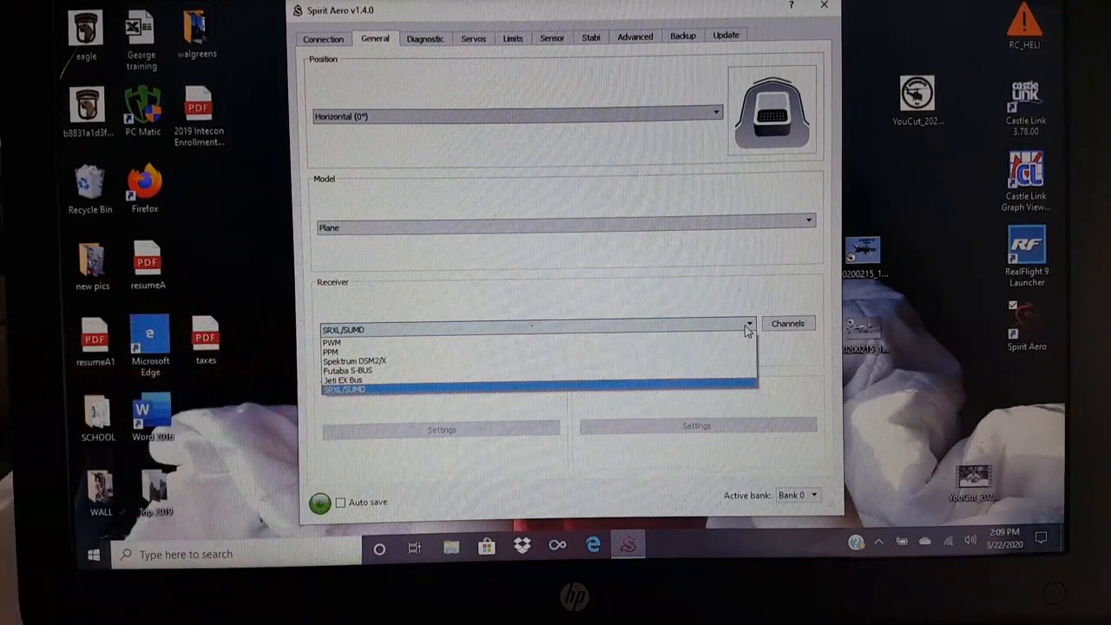
left_click(347, 388)
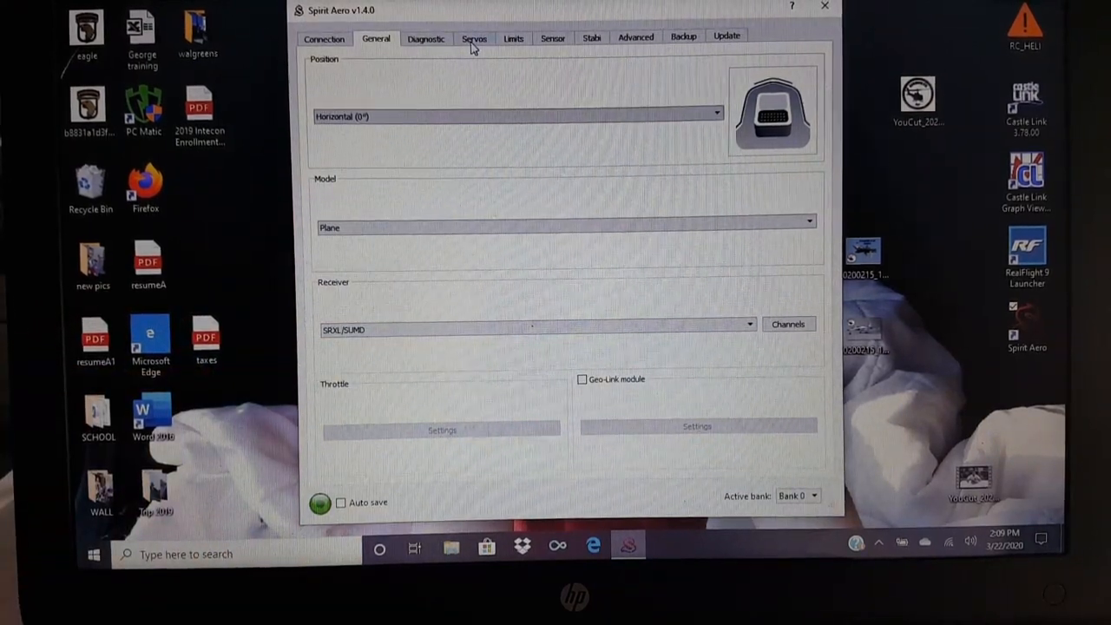
Step: Show the Servos page with 50Hz frequency and CH2 and CH4 reversed
left_click(474, 39)
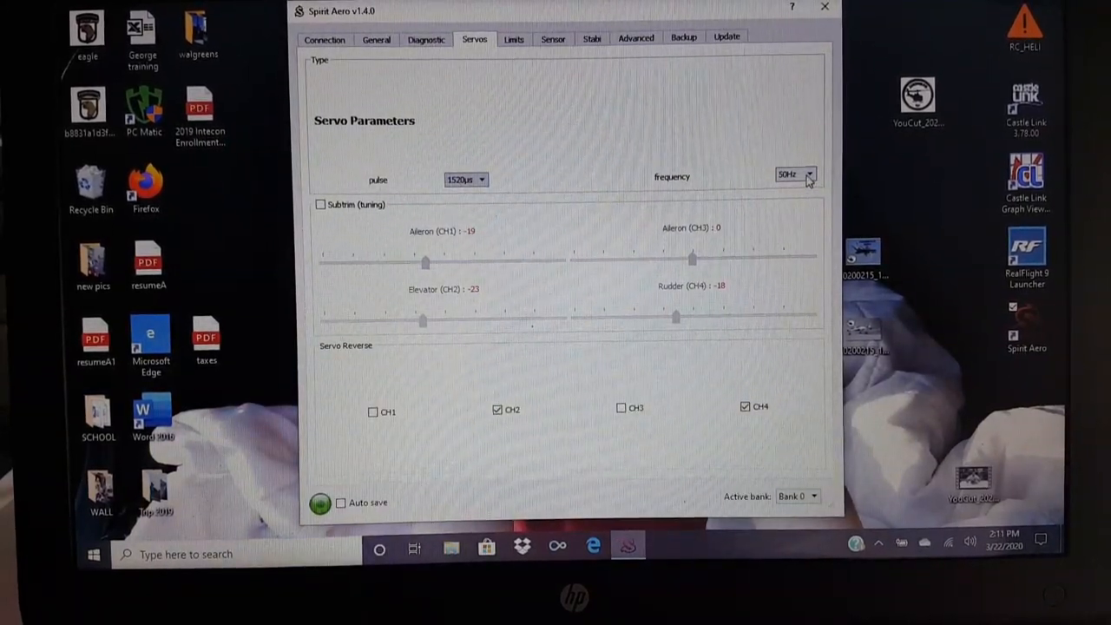
left_click(809, 175)
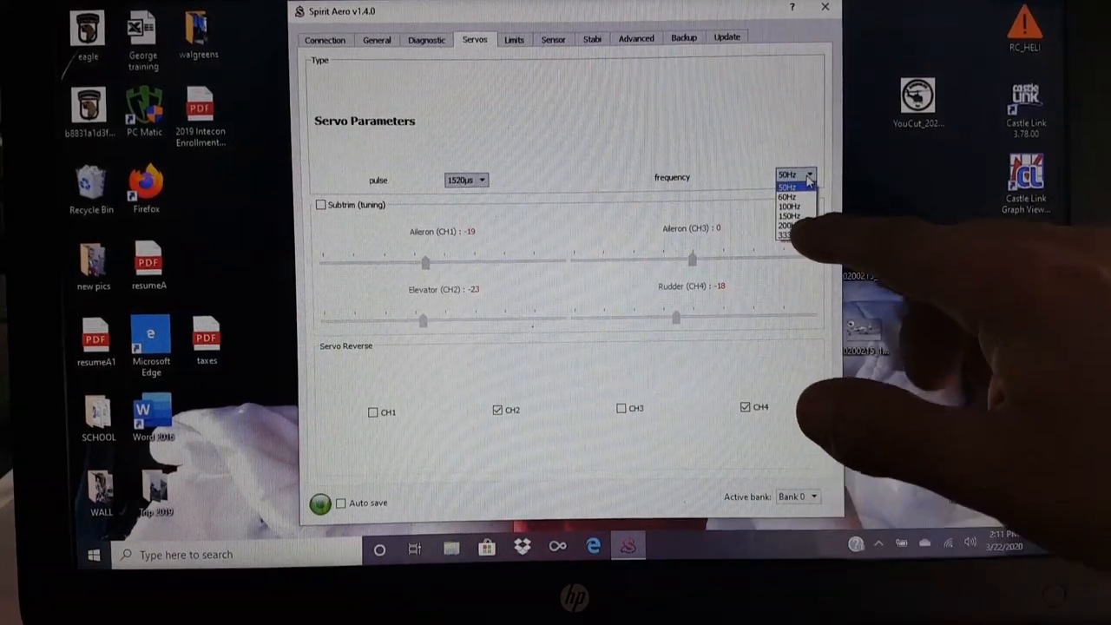
left_click(785, 184)
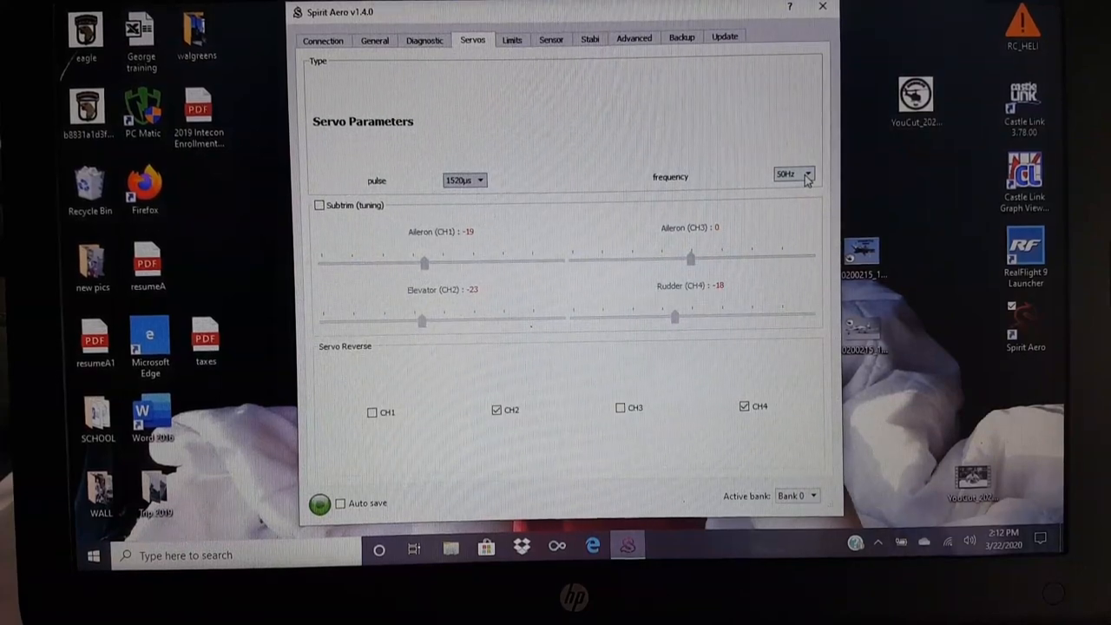
mouse_move(434, 260)
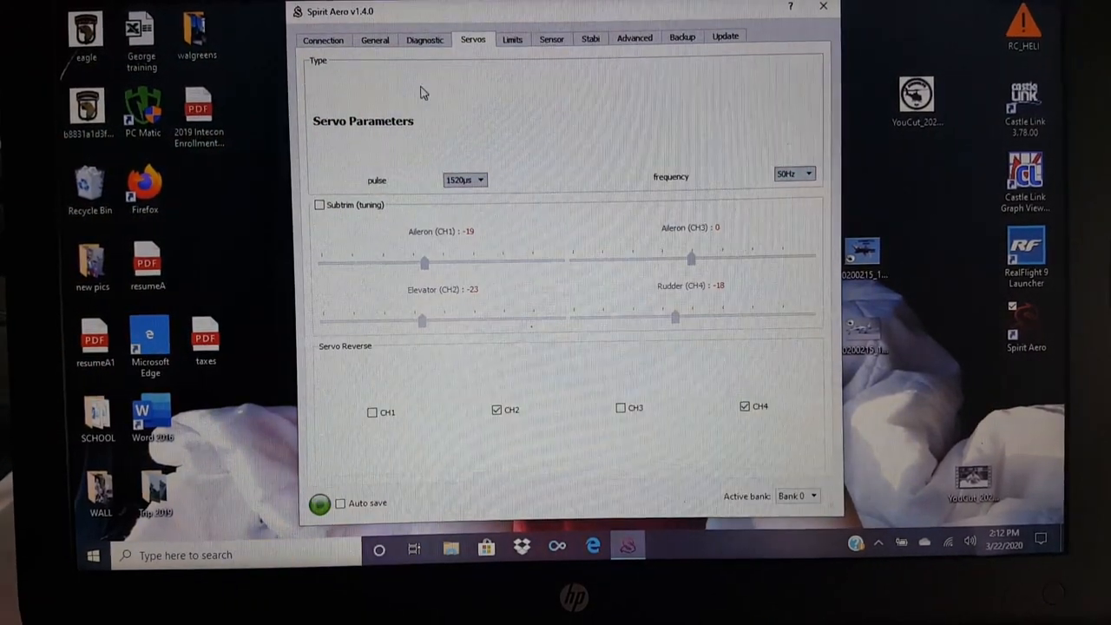
Step: Visit the General and Backup pages, then return to the Connection status showing firmware 1.4.0
left_click(375, 40)
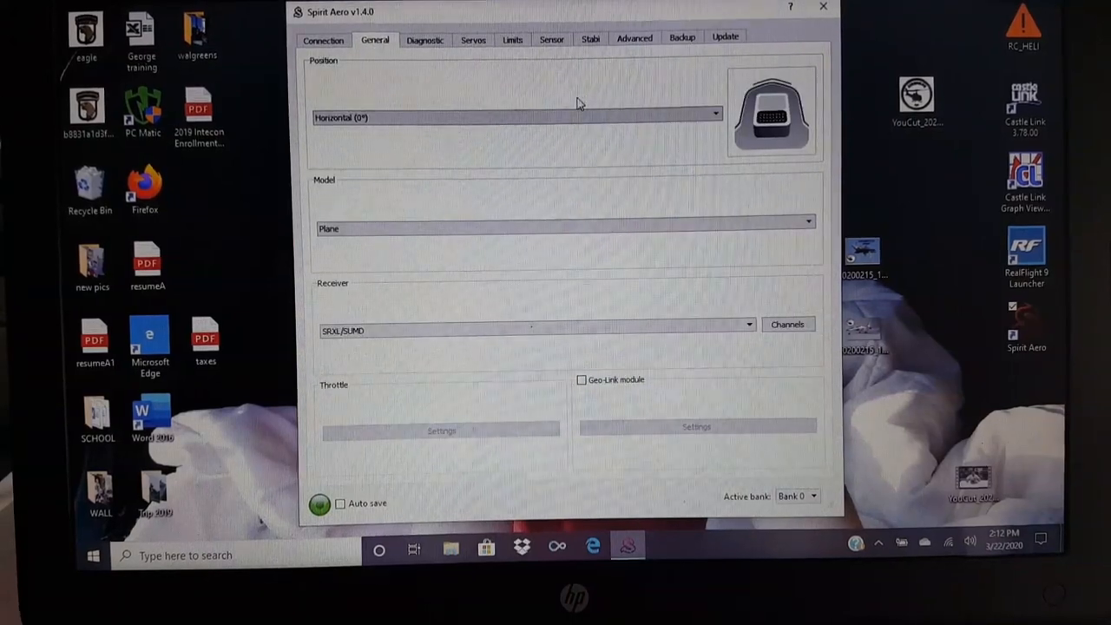
left_click(681, 36)
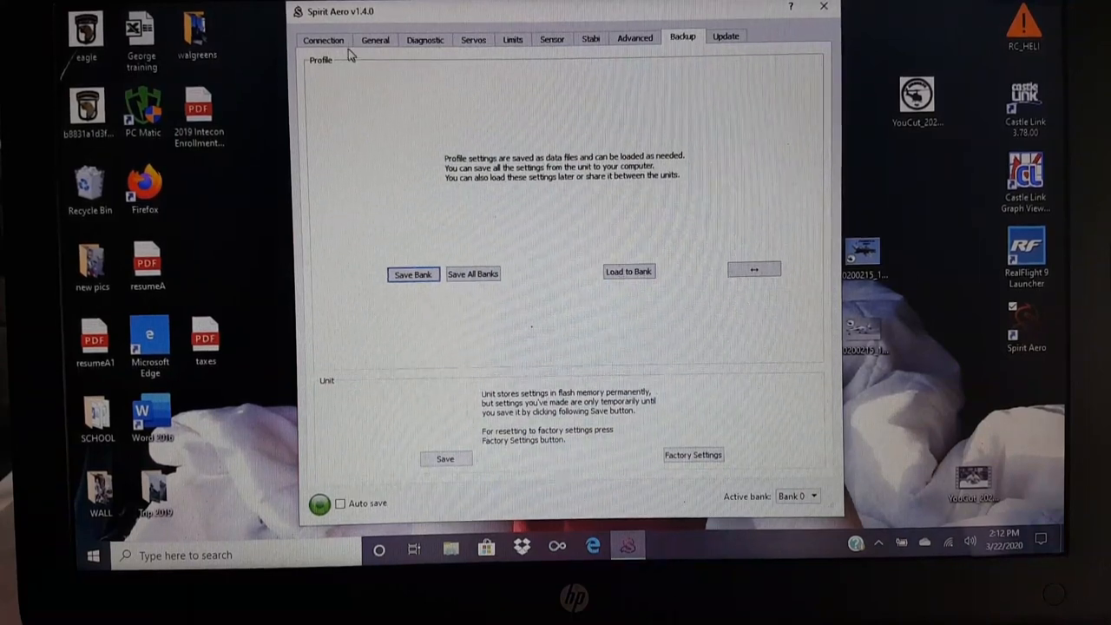
left_click(323, 38)
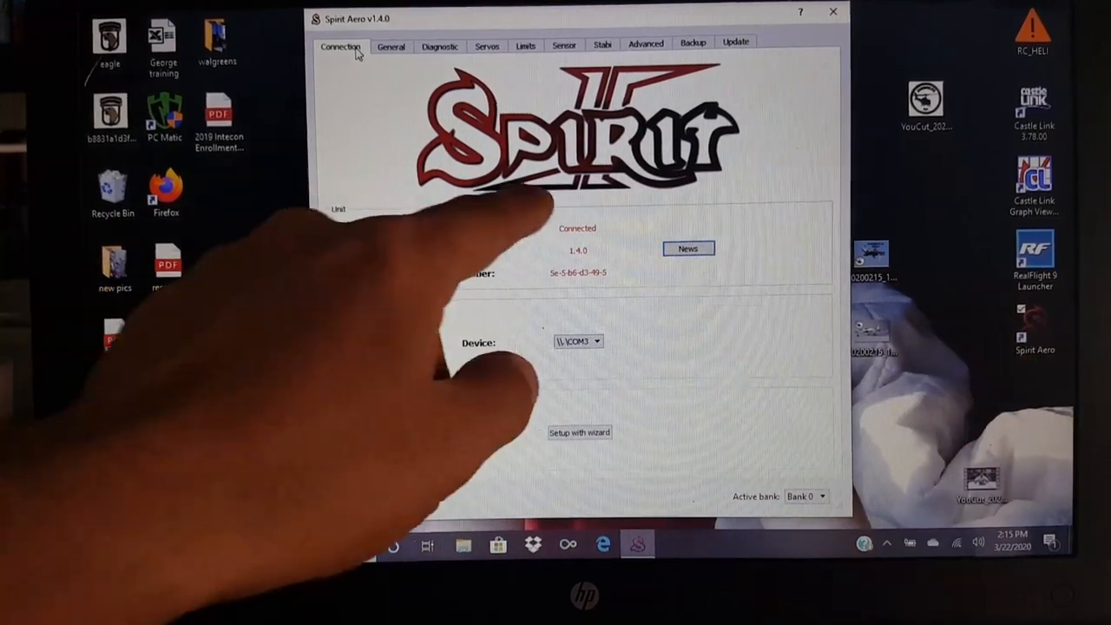
Step: Return to the General settings page with the SRXL/SUMD receiver
left_click(391, 45)
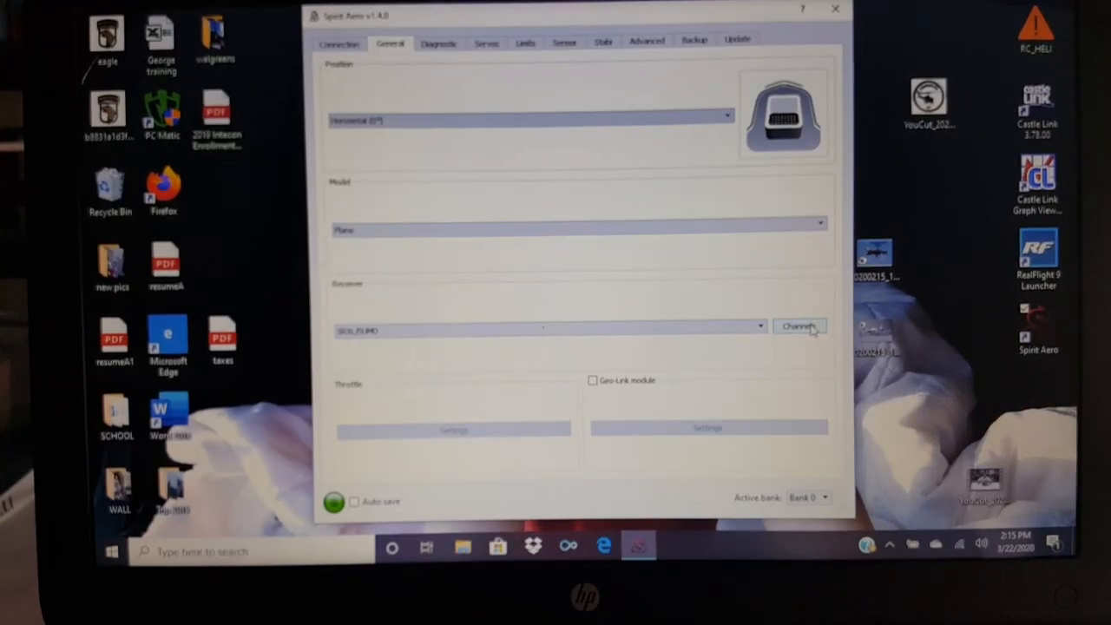
Step: Review the function-to-channel assignments in the receiver channel mapping and close it
left_click(798, 328)
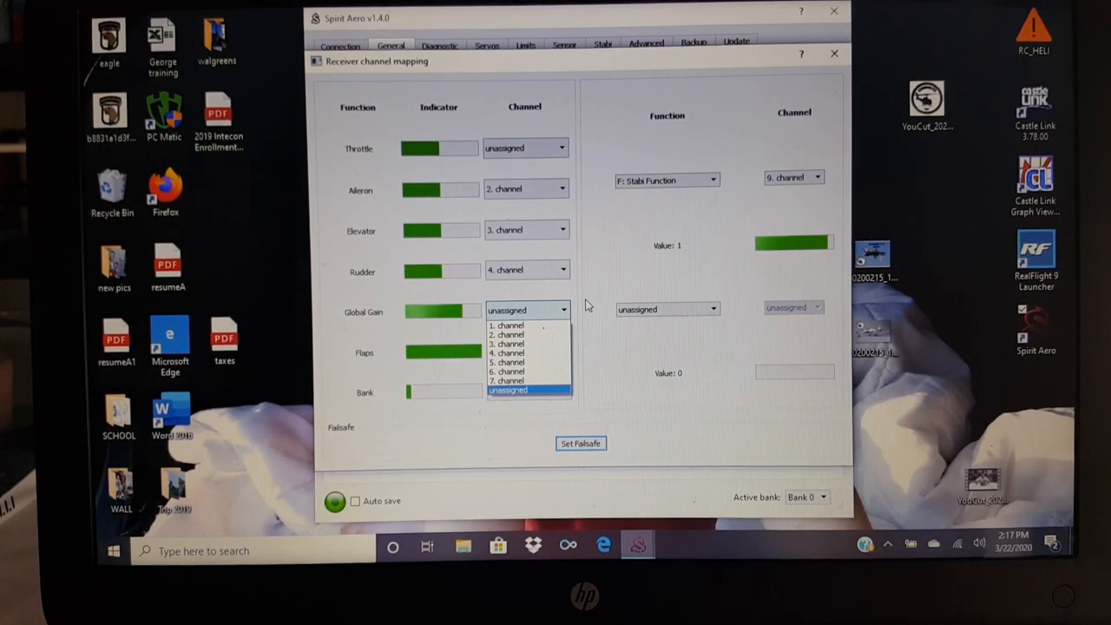
left_click(507, 380)
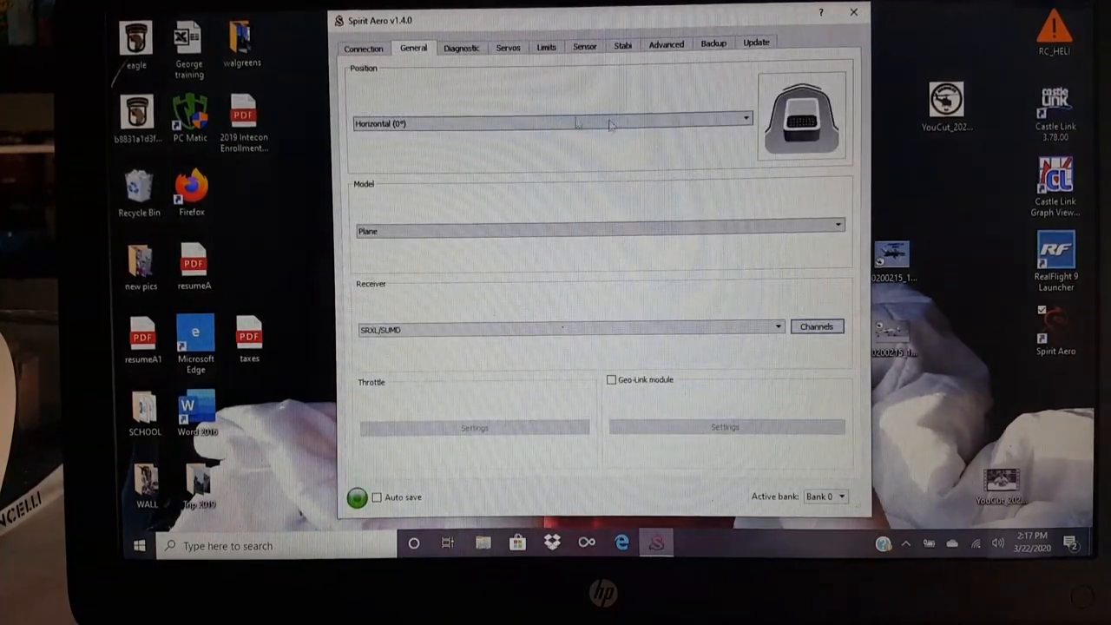
left_click(462, 48)
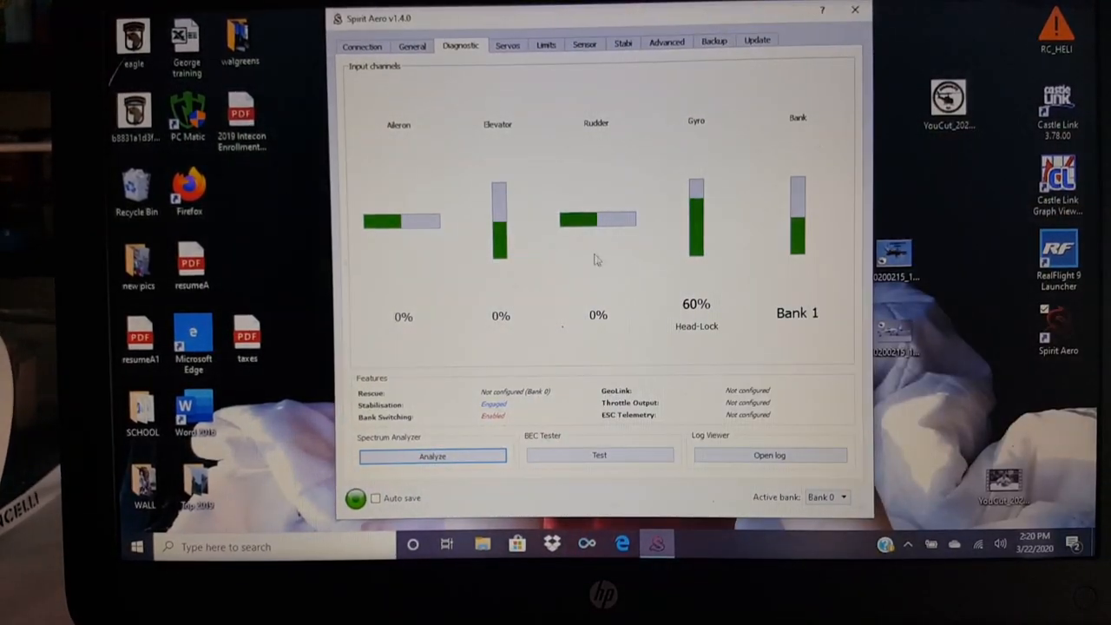
Step: Alternate between the Servos page and the Diagnostic input readout showing gyro 60% Head-Lock, Bank 0
left_click(507, 45)
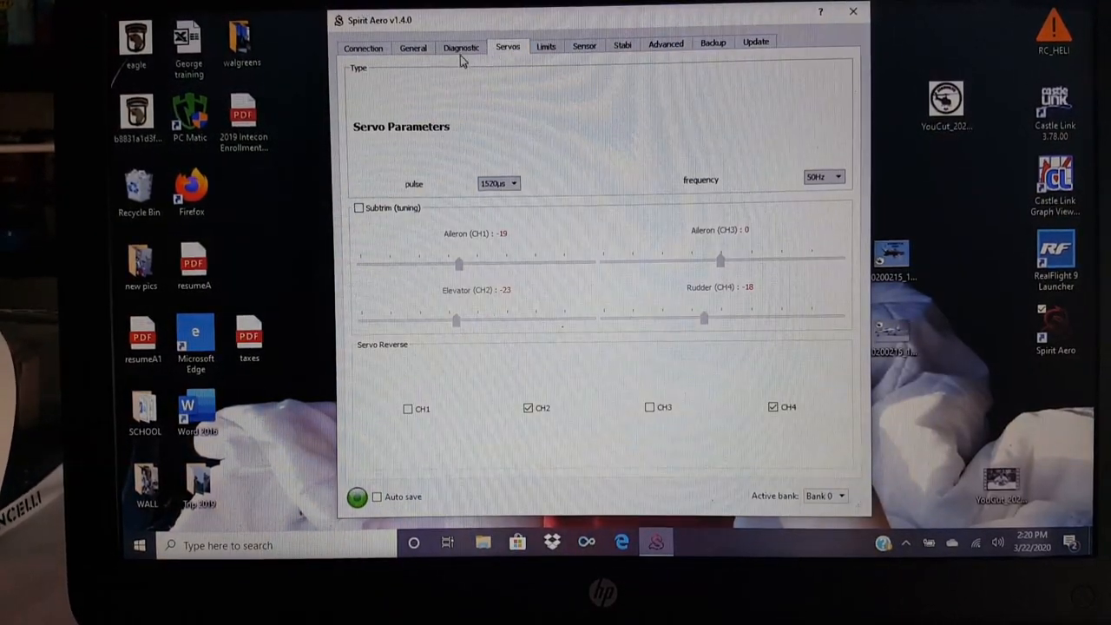
left_click(462, 47)
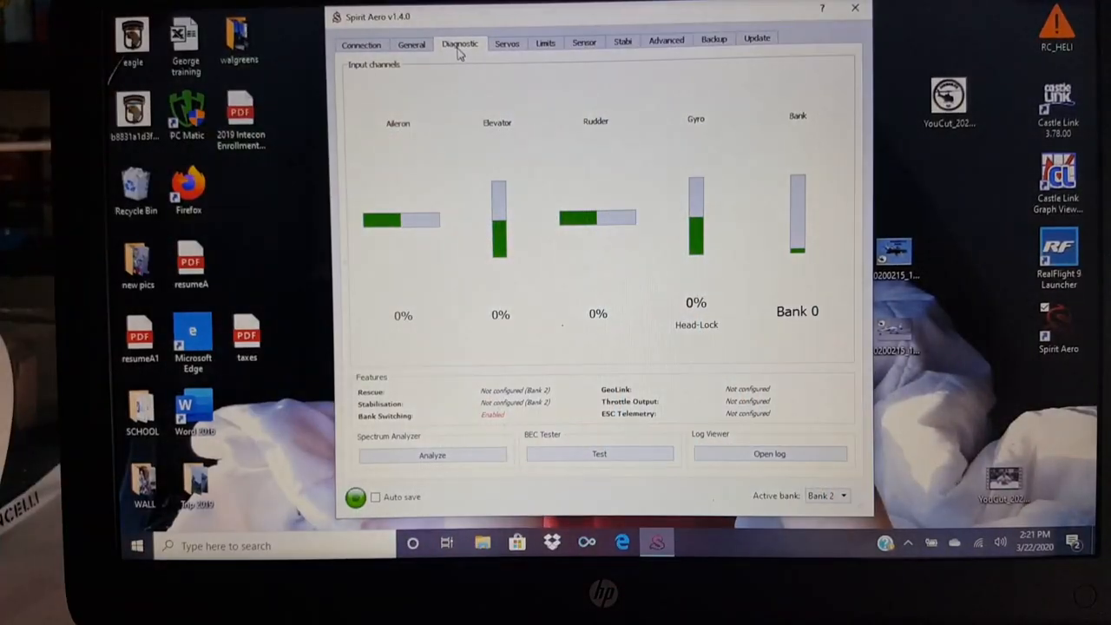
left_click(507, 45)
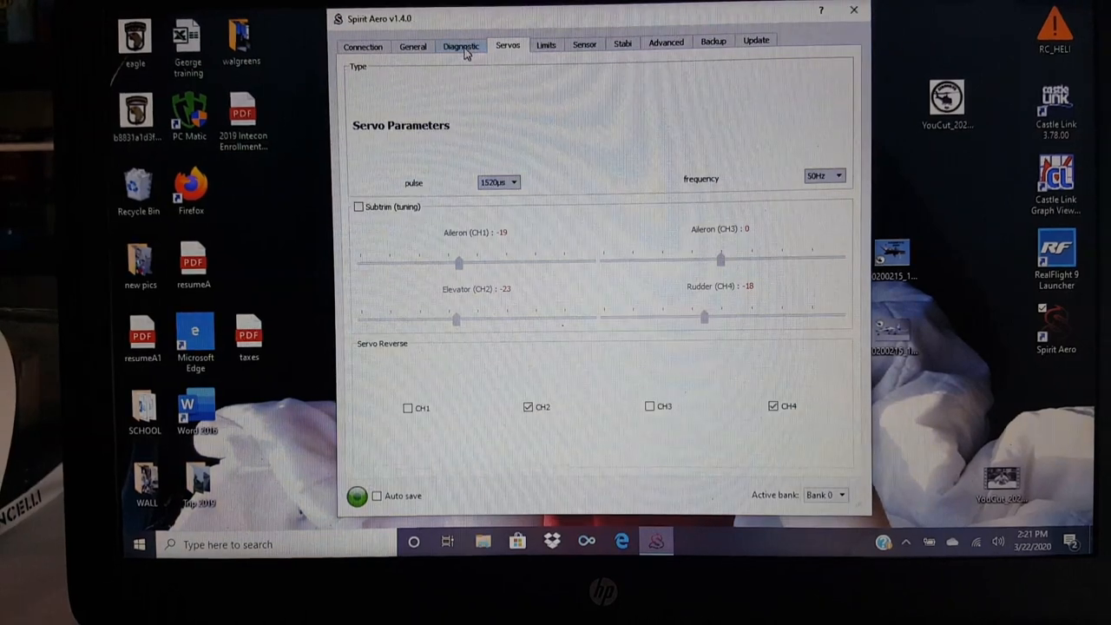
left_click(462, 45)
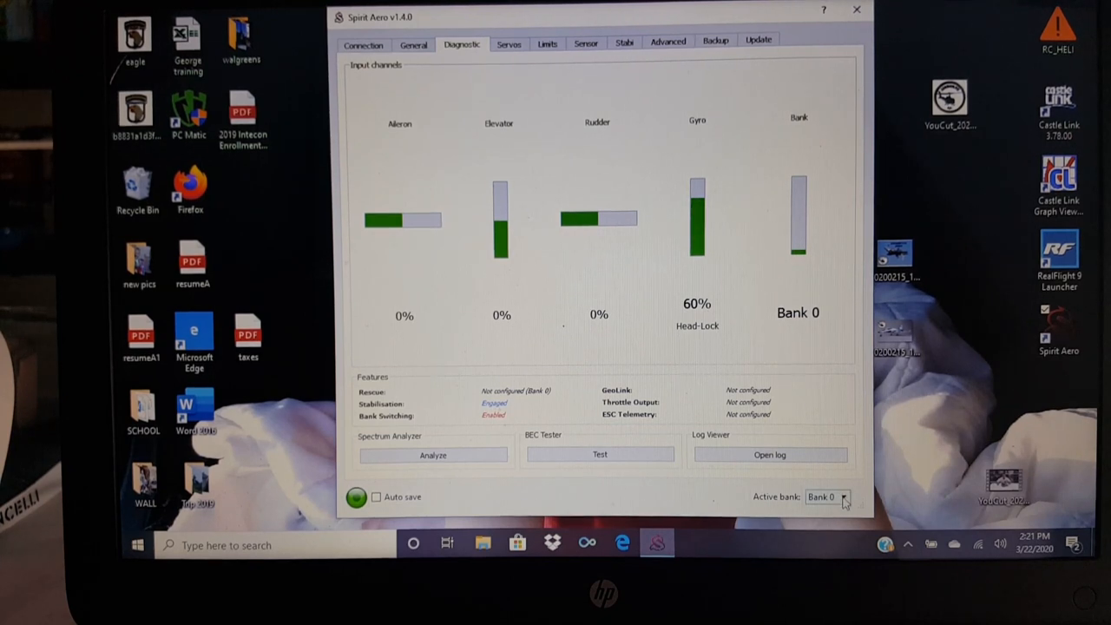
Step: Make Bank 1 the active bank, with the gyro reading -60% in Normal mode
left_click(827, 497)
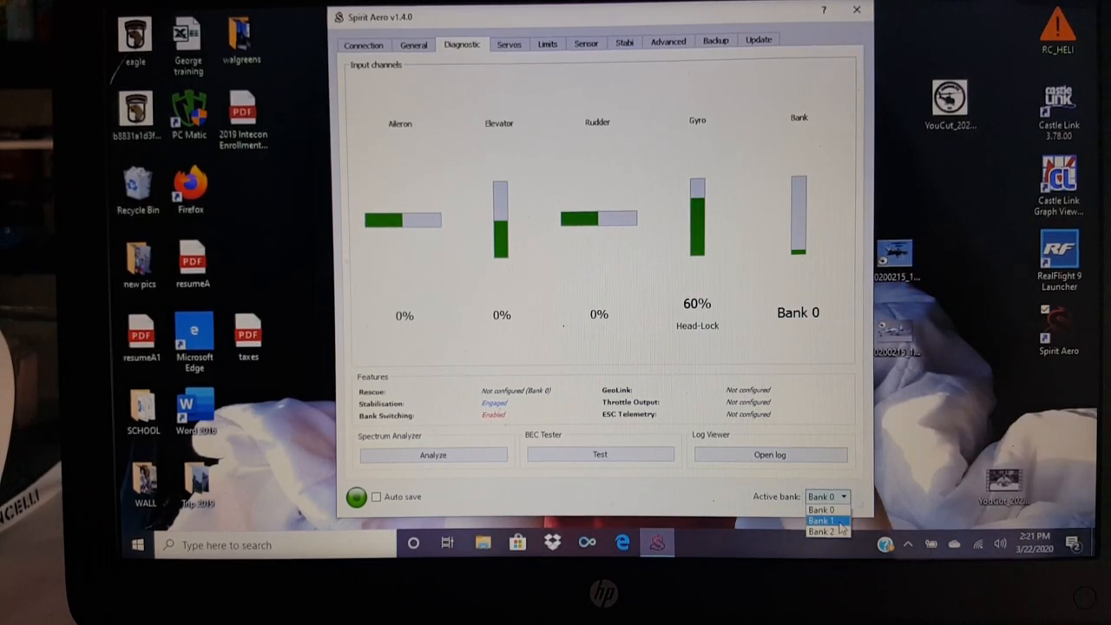
left_click(823, 521)
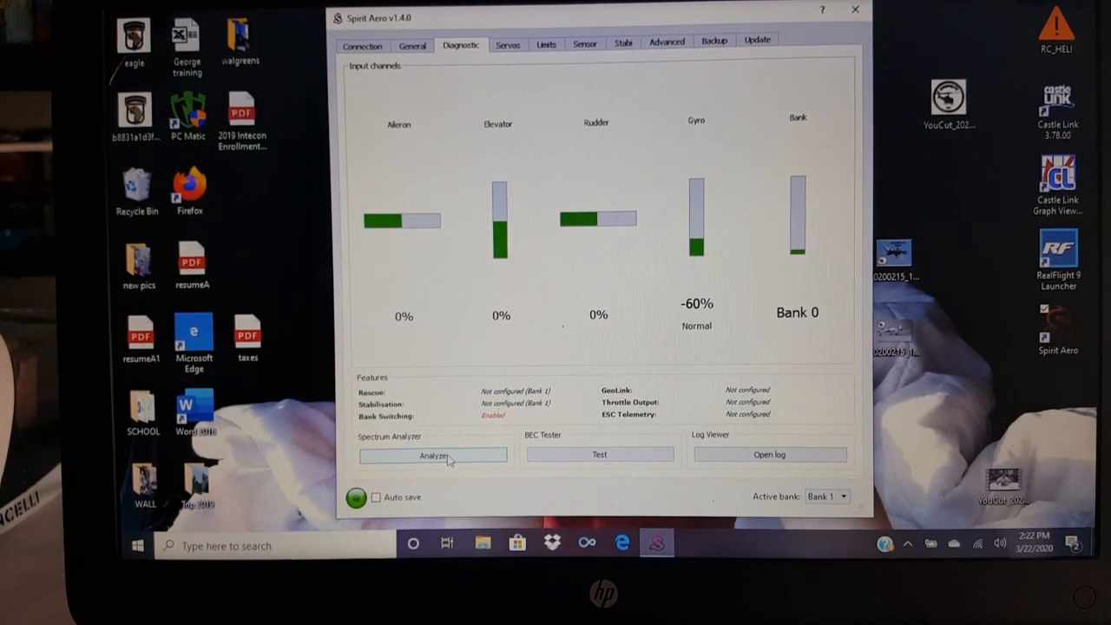
Step: Launch the vibration Spectrum Analyzer on the Elevator axis and cancel saving the graph to an image
left_click(432, 455)
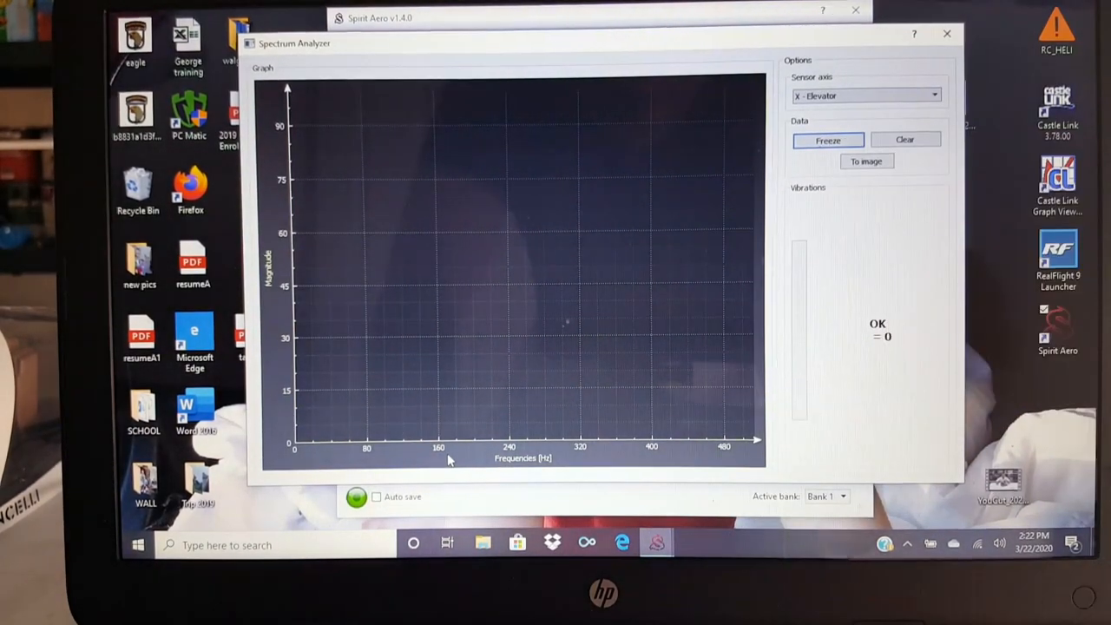
mouse_move(744, 159)
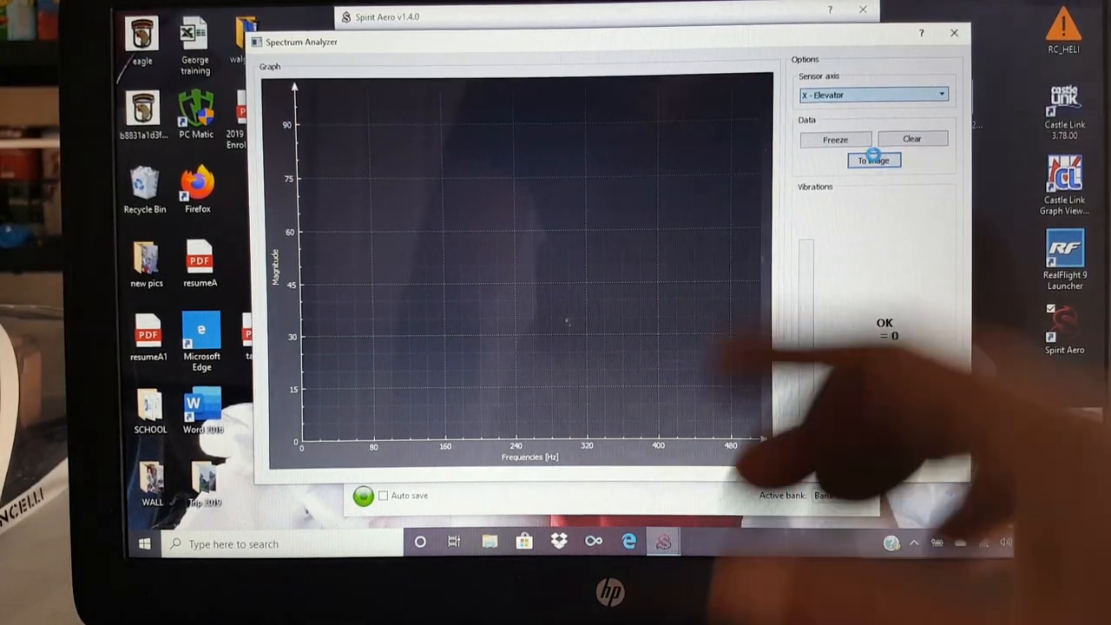
left_click(874, 160)
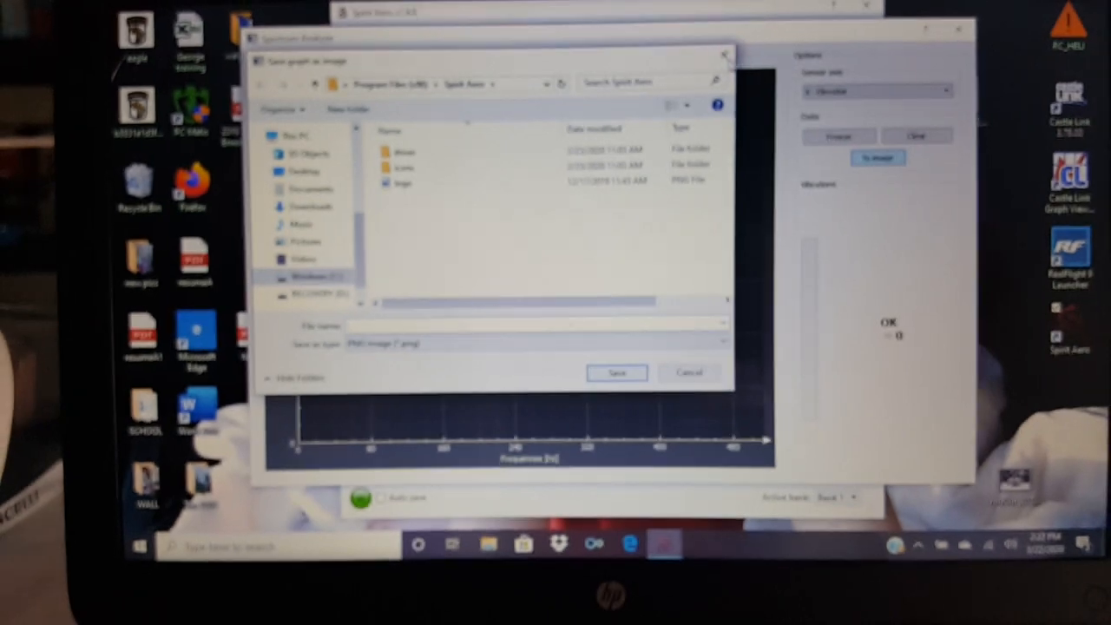
left_click(688, 372)
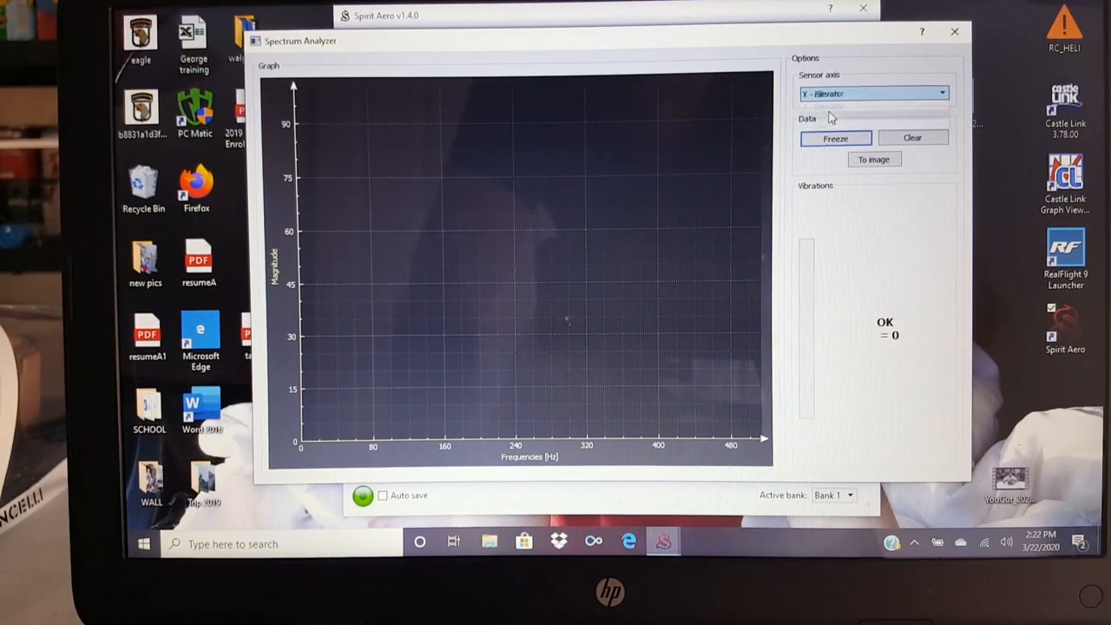
Step: Switch the analyzer to the Y - Aileron axis, then close it to return to the live input readout
left_click(872, 94)
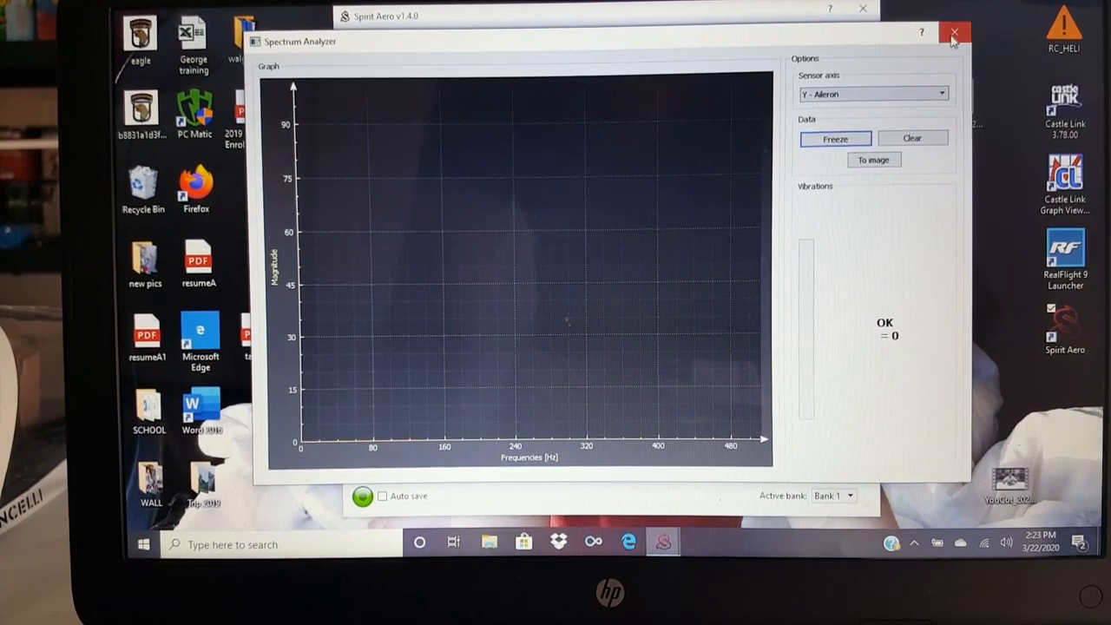
left_click(955, 31)
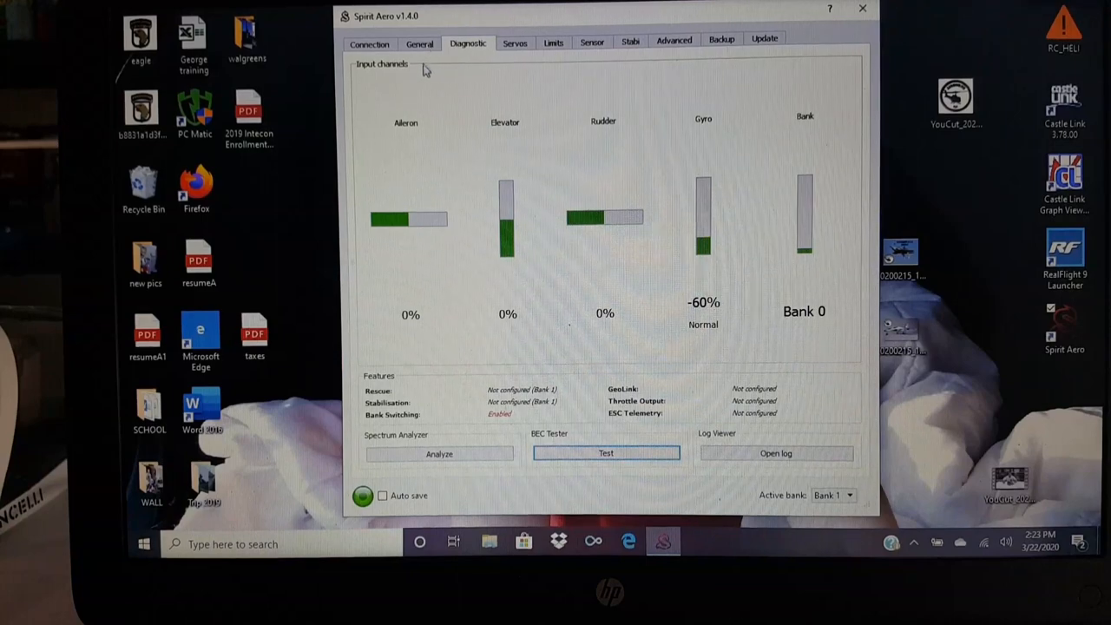
Step: Reconnect the unit from the Connection page (version 1.4.0) and acknowledge the switch to Bank 0
left_click(368, 43)
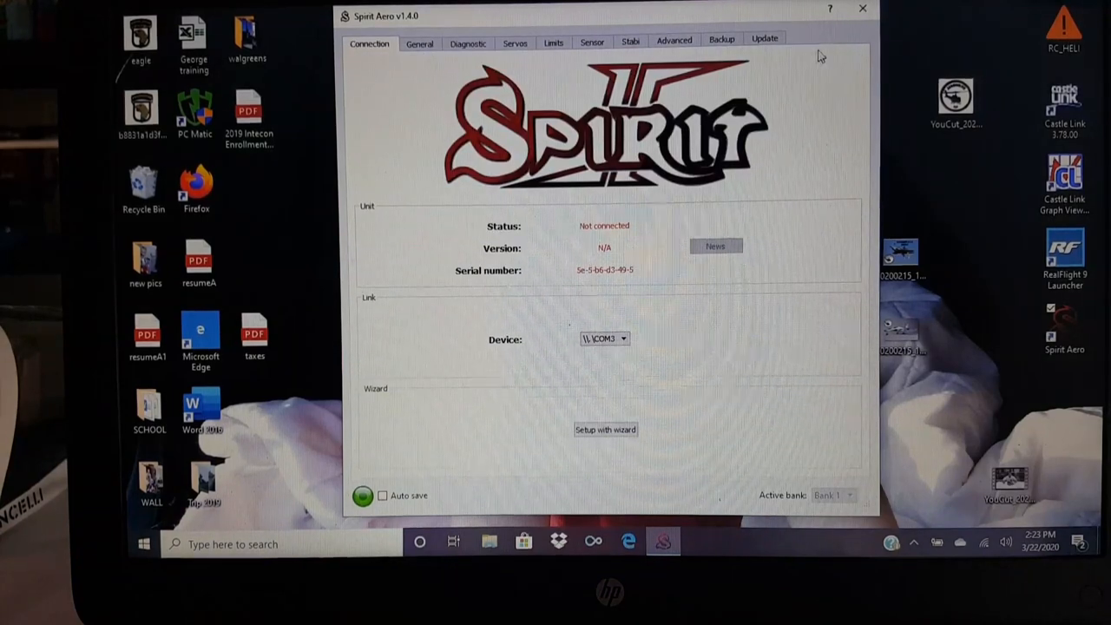
left_click(861, 7)
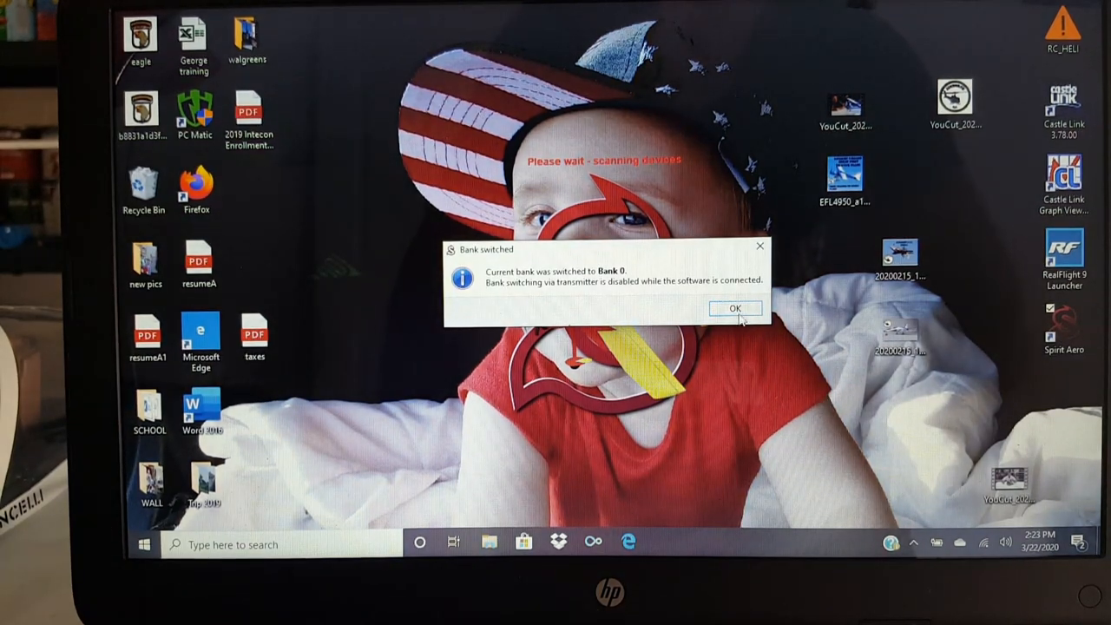
left_click(737, 309)
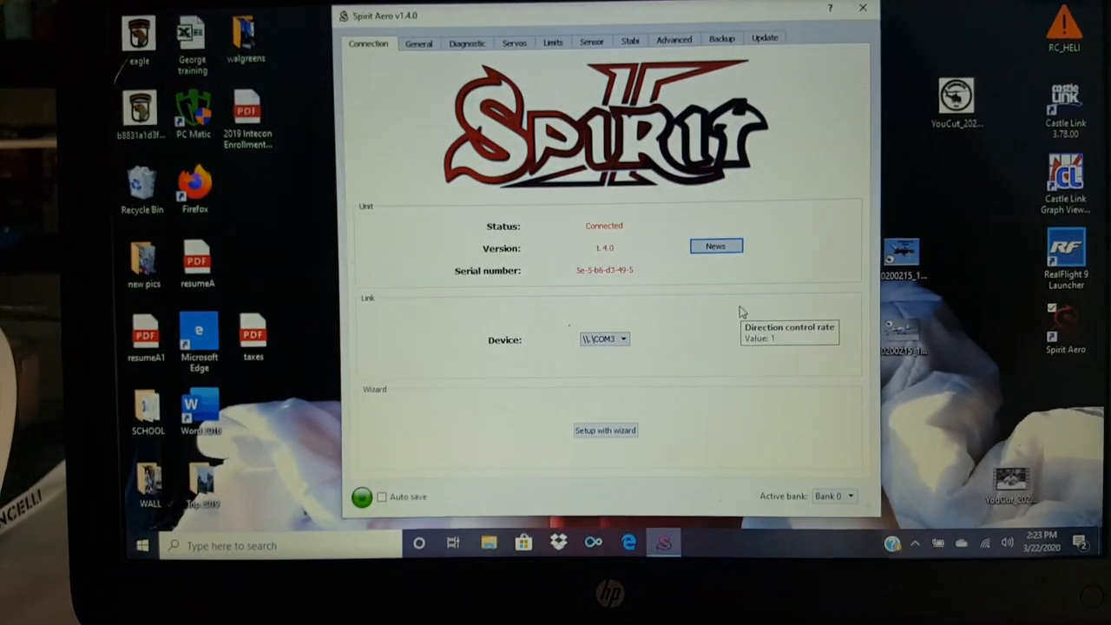
left_click(420, 42)
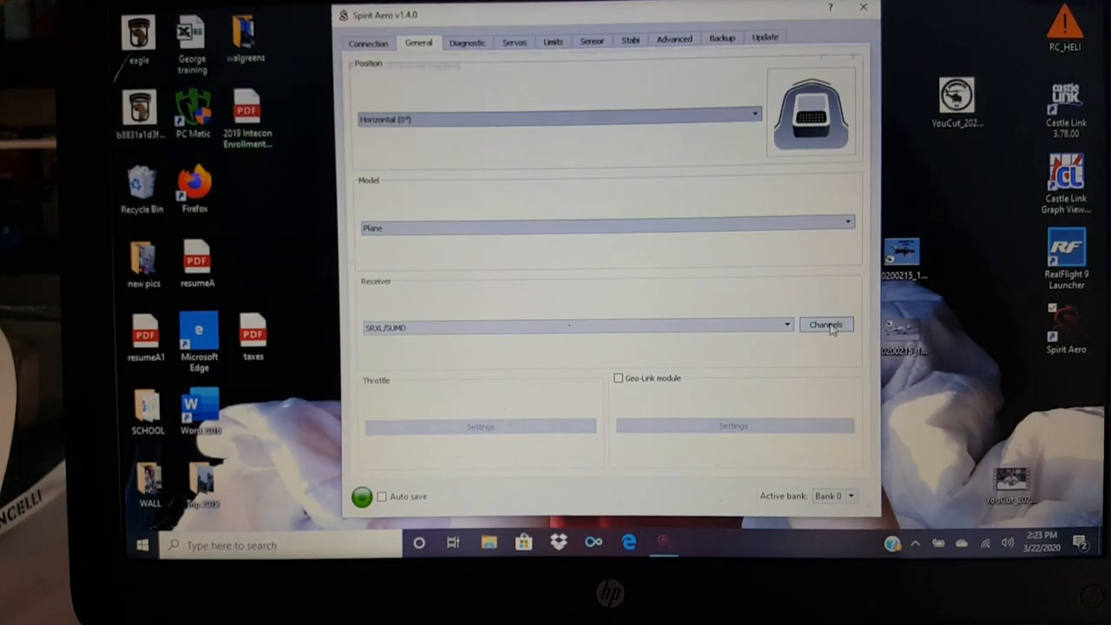
left_click(827, 325)
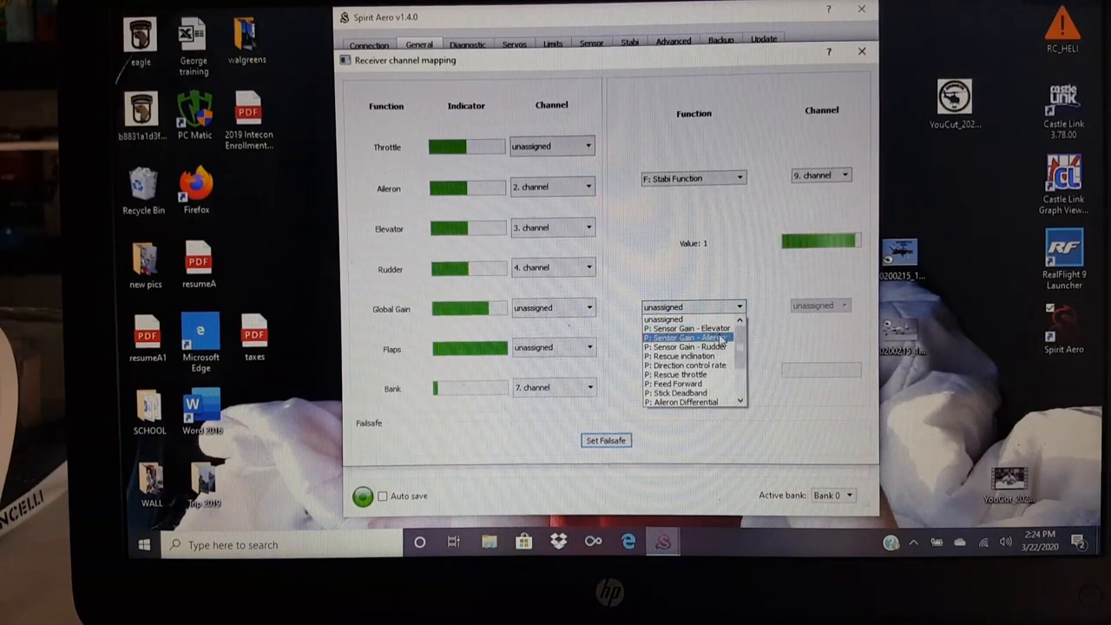
mouse_move(691, 348)
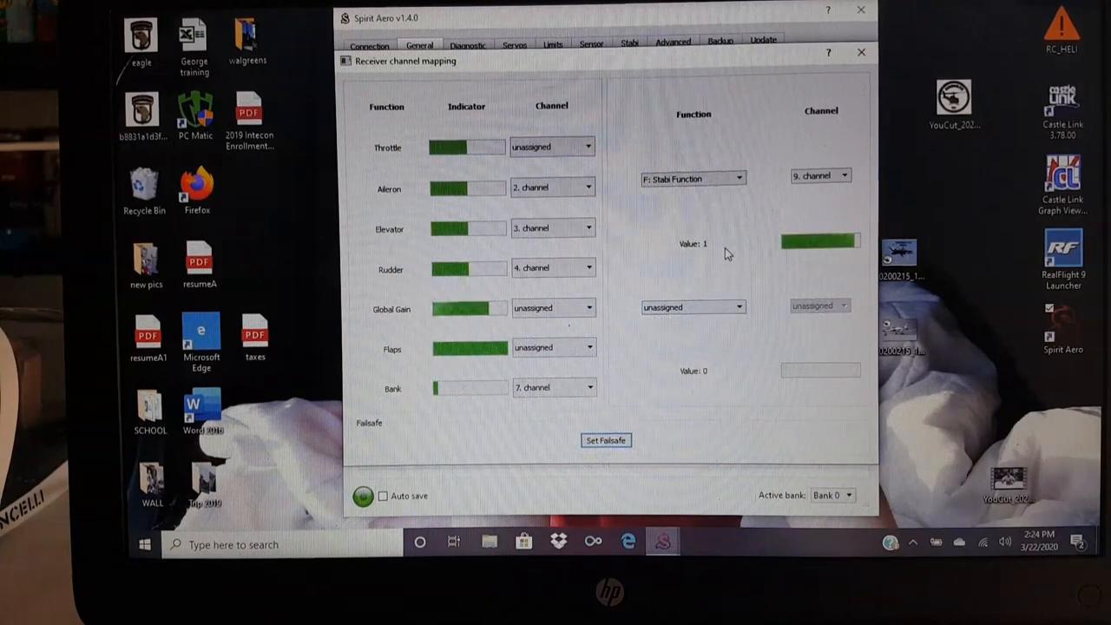
Step: Close the Receiver channel mapping dialog and reach the servo parameters page via Diagnostic
left_click(861, 52)
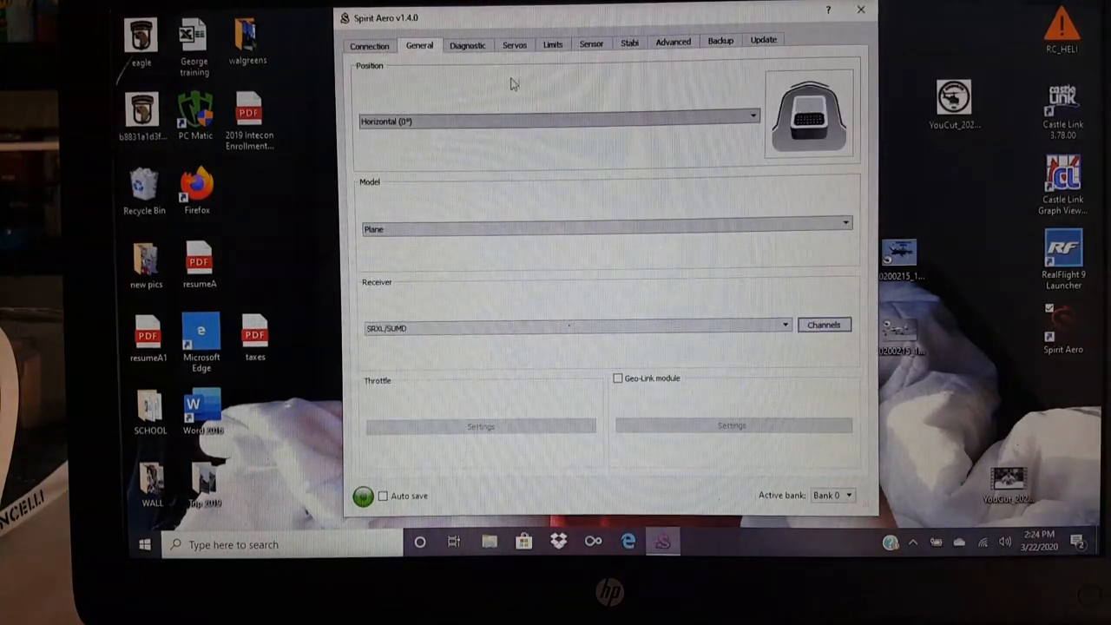
left_click(469, 44)
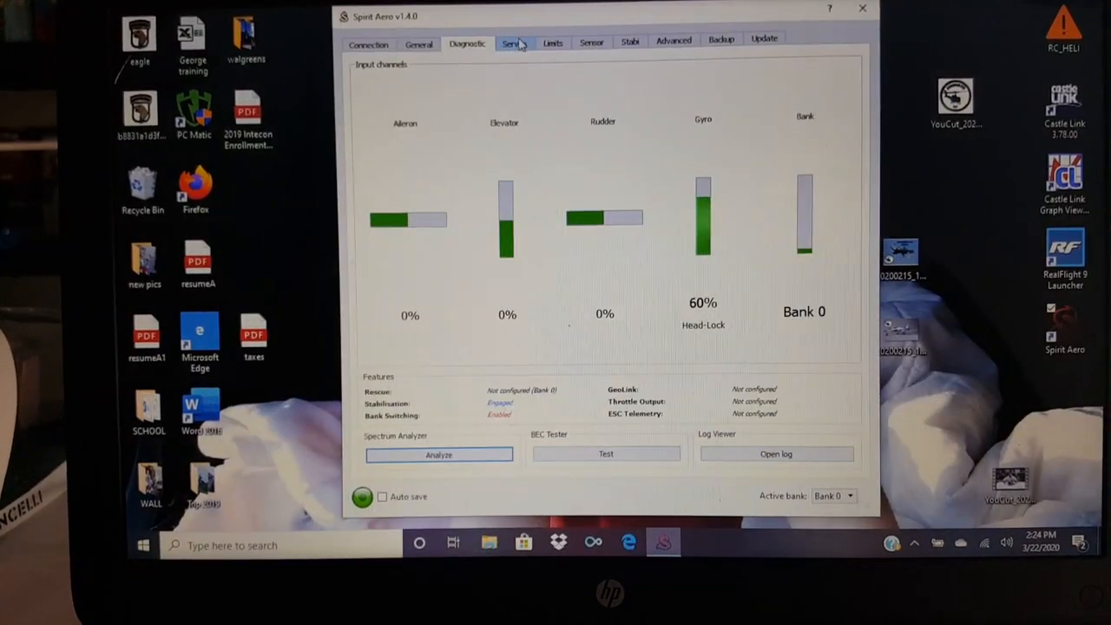
left_click(512, 42)
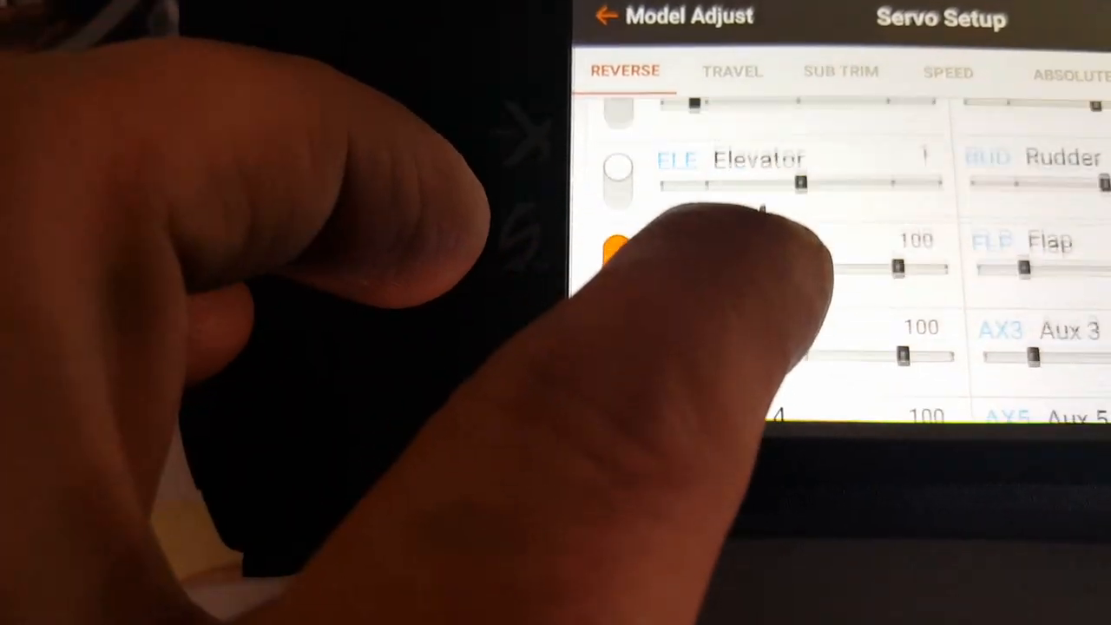
scroll("down", 3)
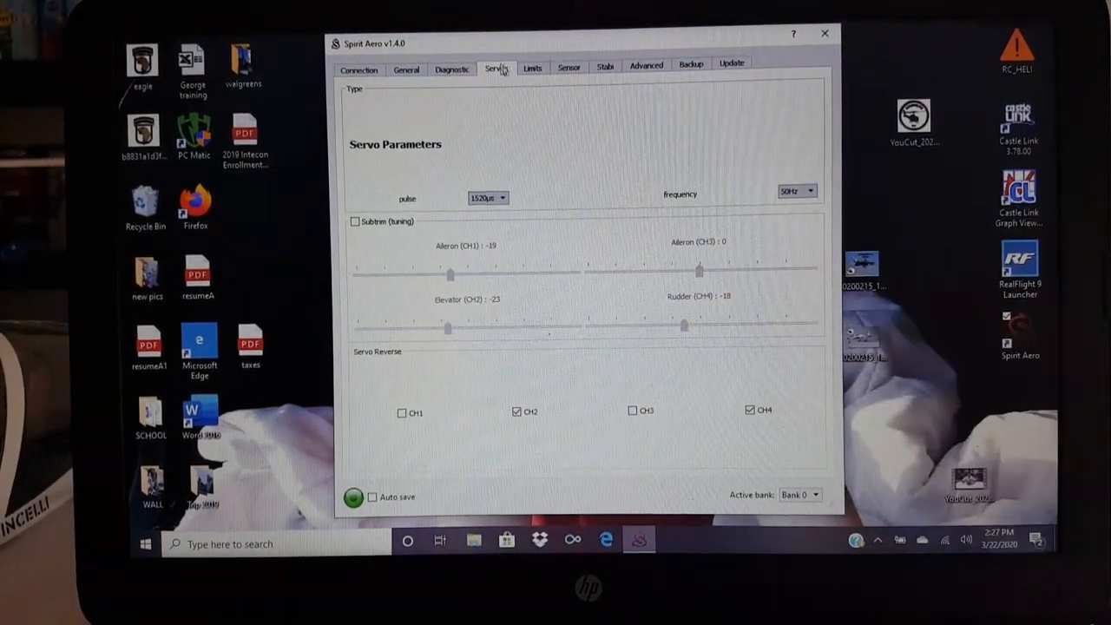
Step: Show the Limits page with aileron, elevator and rudder ranges at 128 on both sides
left_click(531, 68)
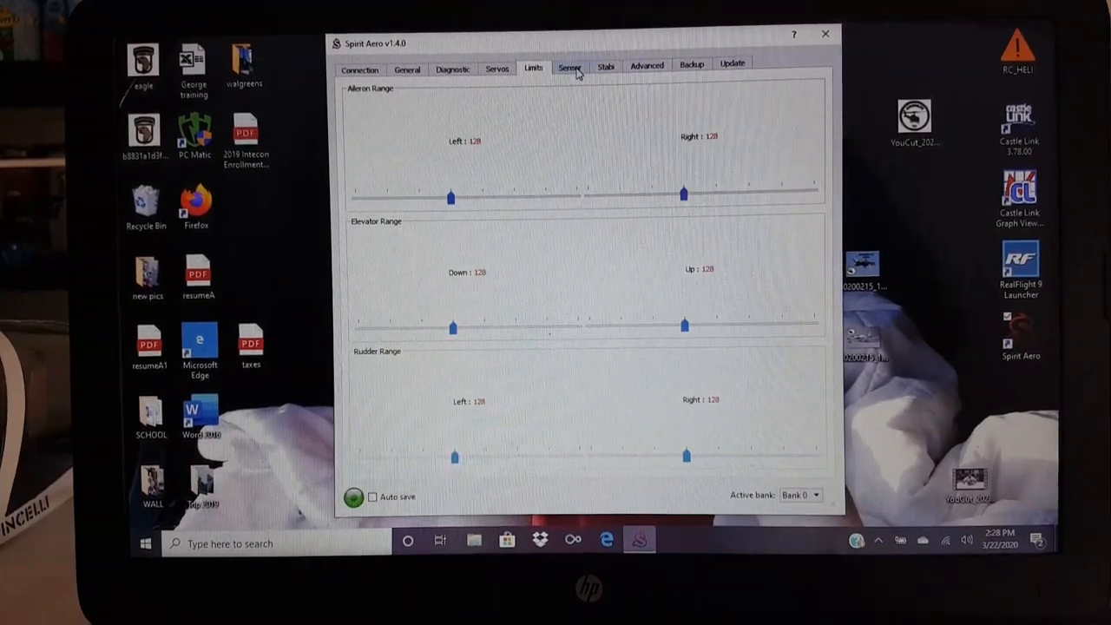
Step: Show the Sensor page: global gain 60%, elevator, aileron and rudder gains 50% for Bank 0
left_click(569, 68)
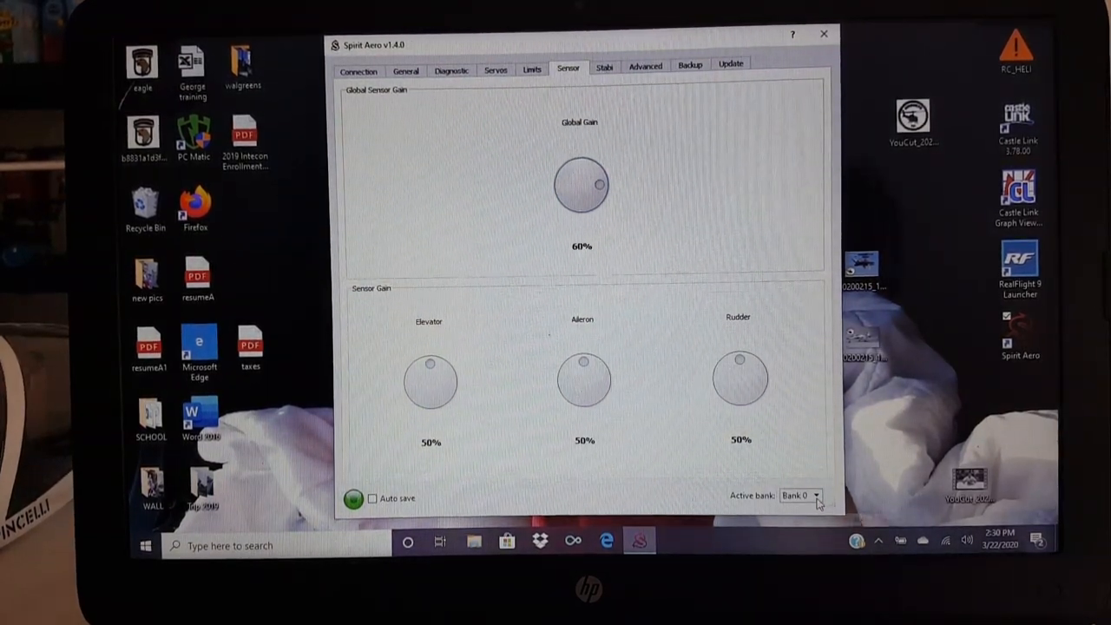
Step: Compare Bank 1's gains (global -60%), return to Bank 0, and bring up the Stabilization (Normal) settings
left_click(816, 495)
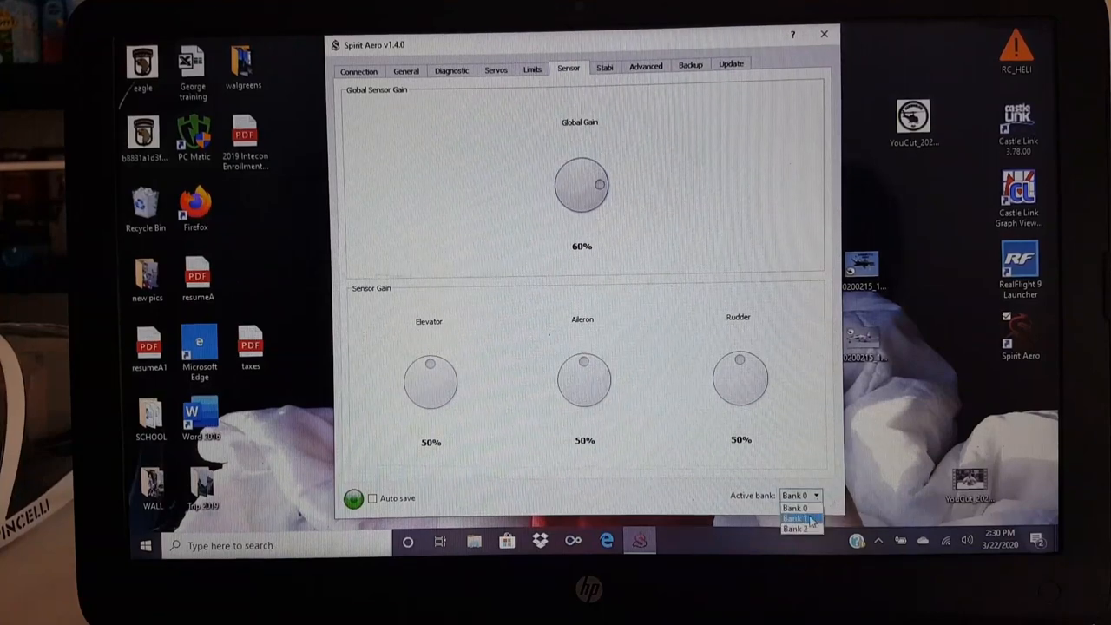
left_click(795, 517)
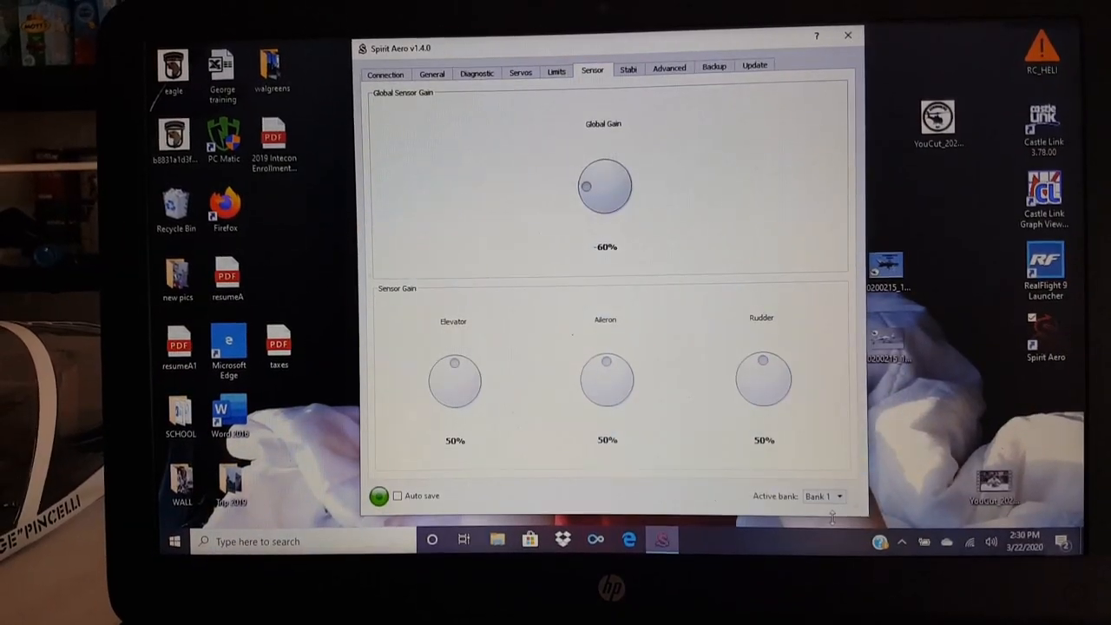
left_click(839, 497)
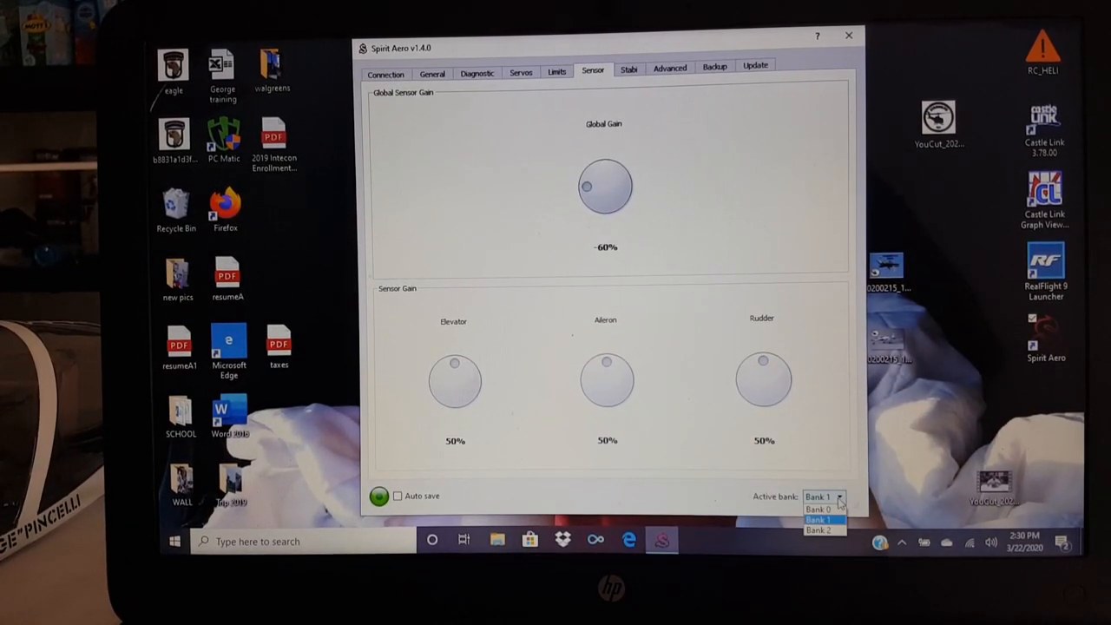
left_click(823, 531)
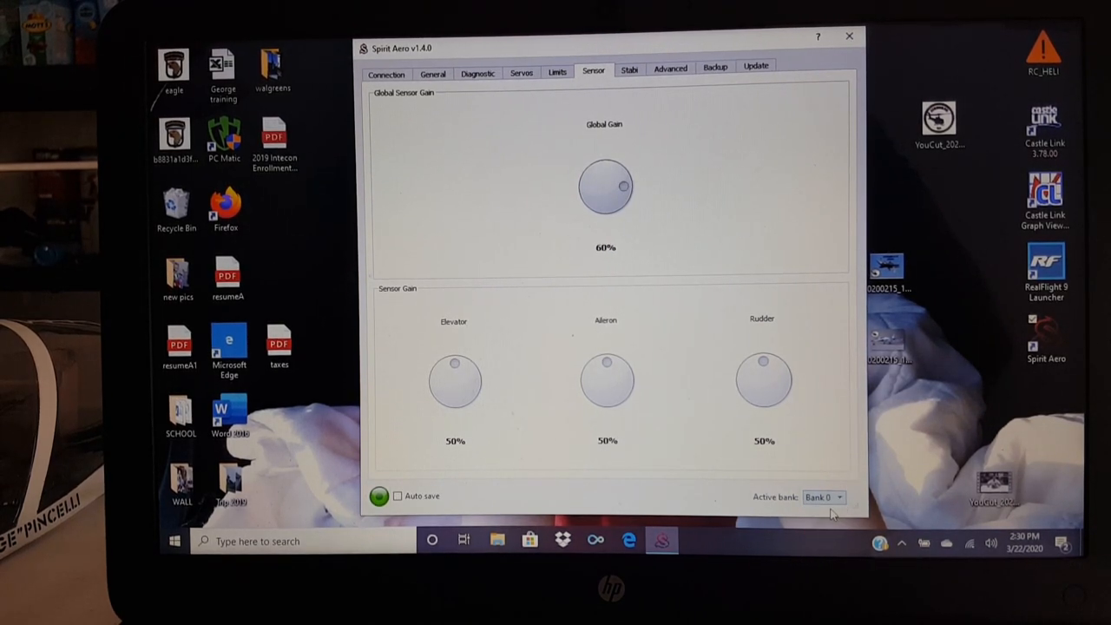
left_click(629, 69)
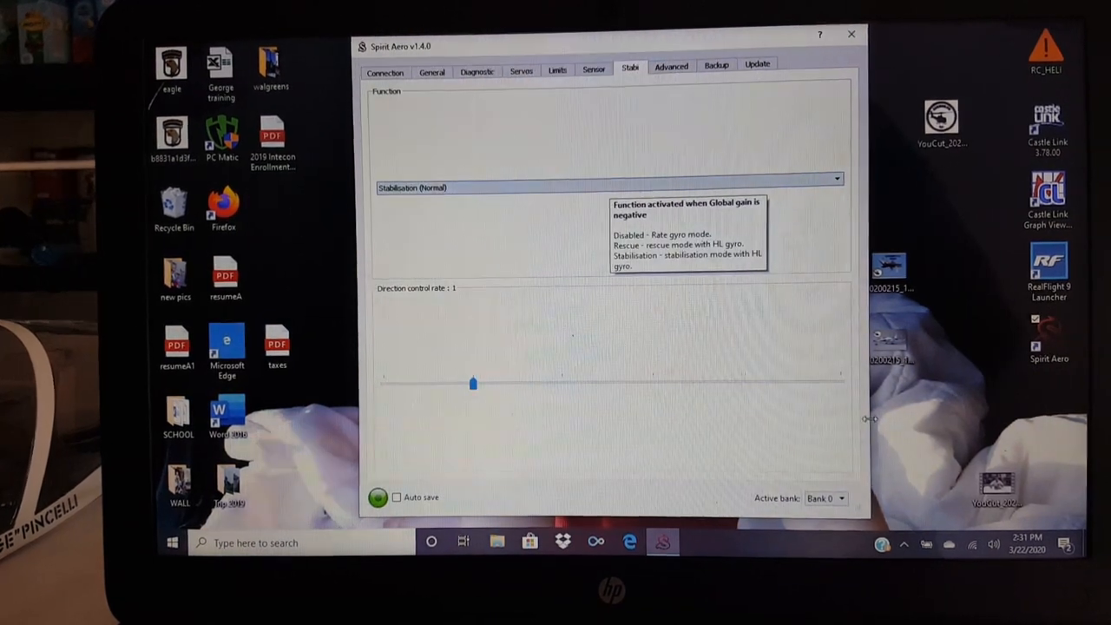
Step: Check Bank 2's Disabled stabilization function and make Bank 0 the active bank again
left_click(840, 496)
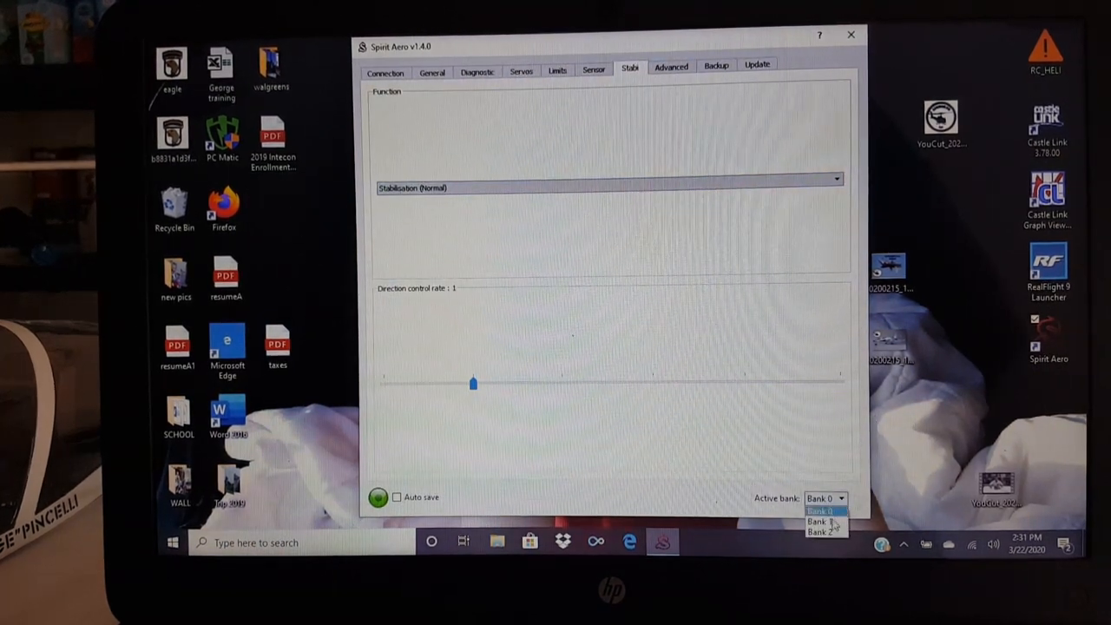
left_click(823, 510)
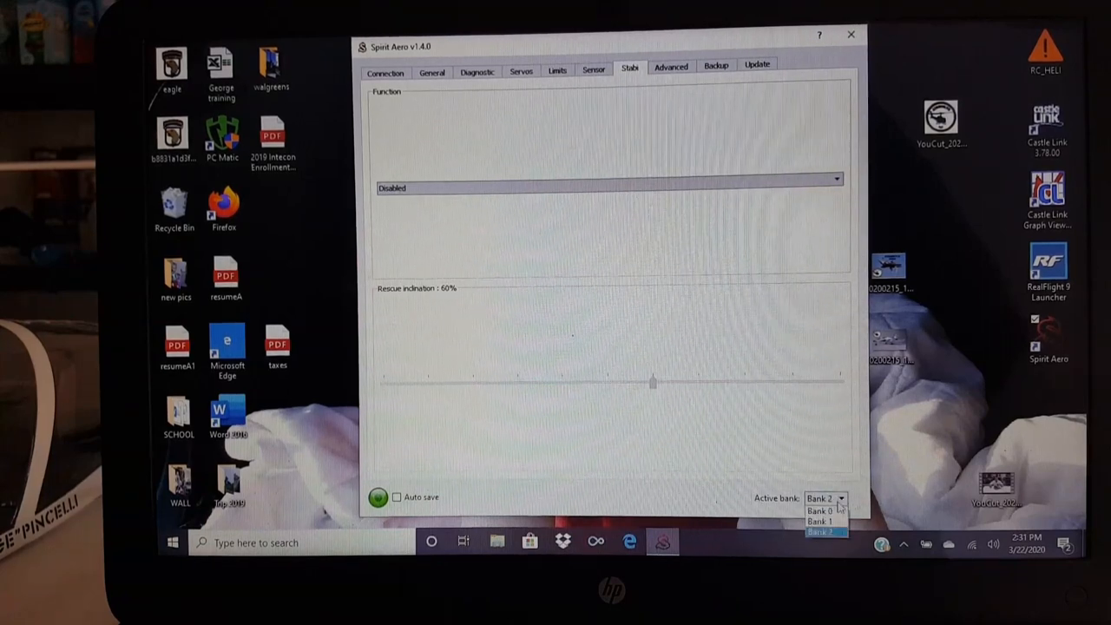
left_click(820, 511)
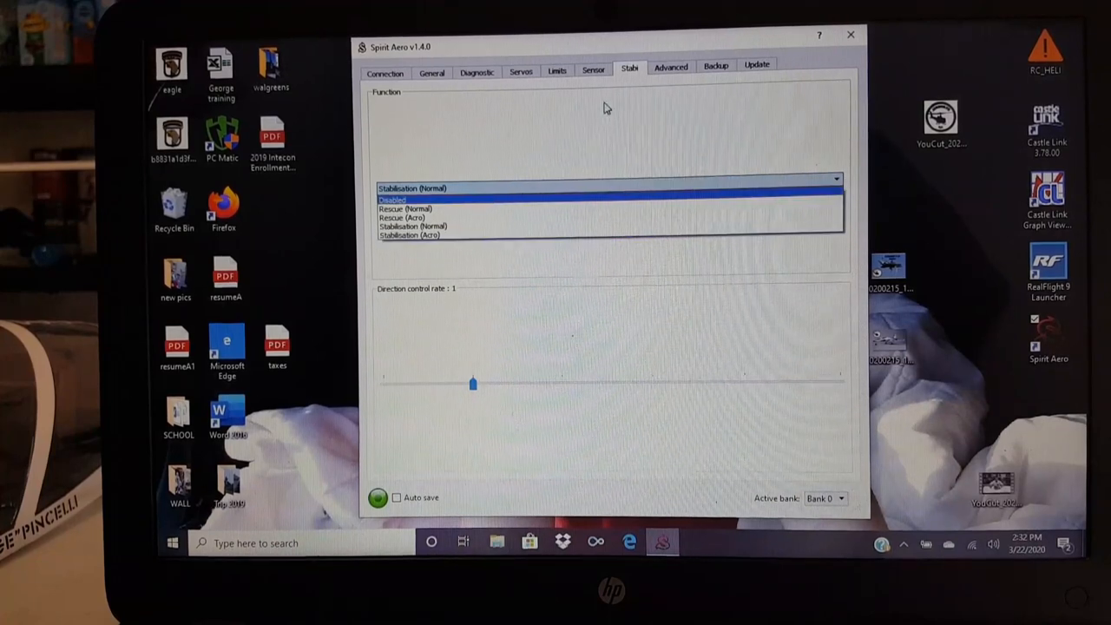
Step: Show the Advanced page: feed forward 5, stick deadband 10, aileron differential 0%, trims 0
left_click(671, 66)
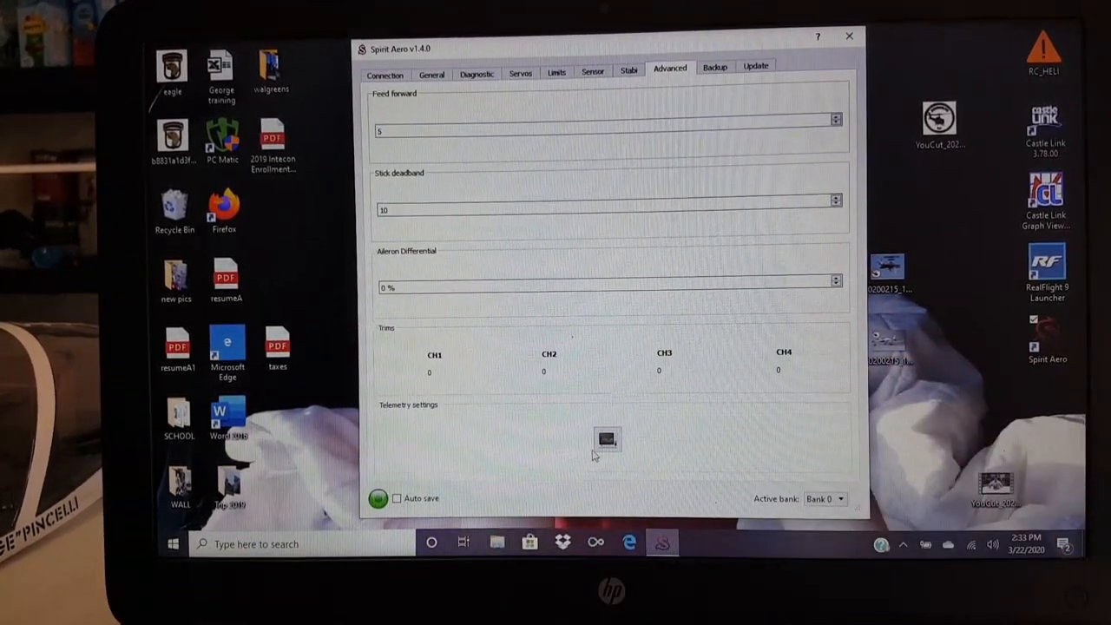
mouse_move(608, 438)
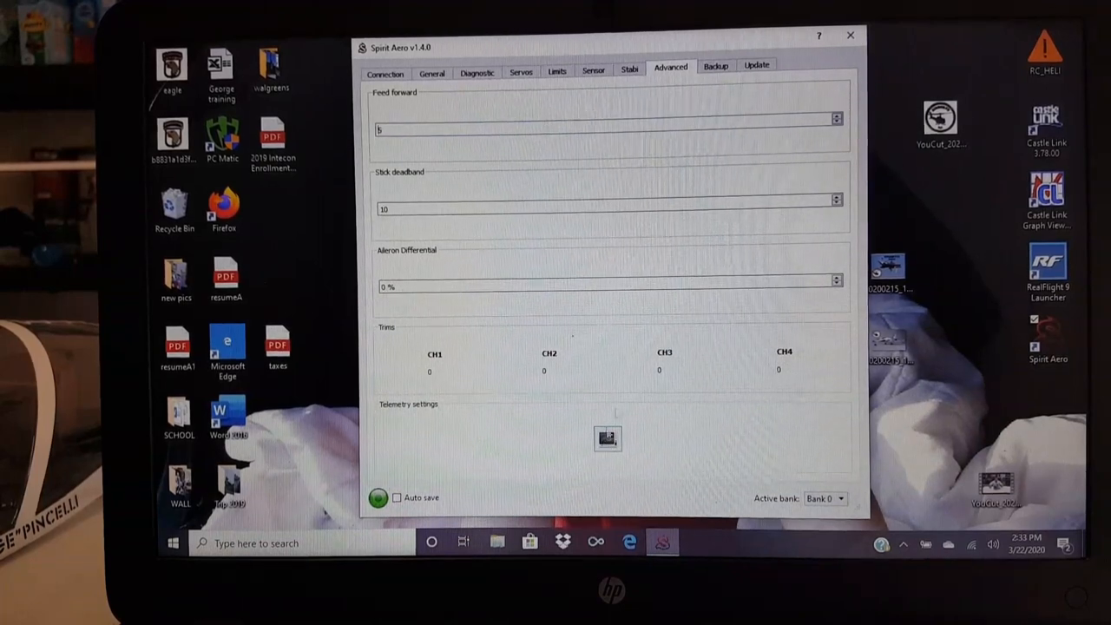
mouse_move(712, 122)
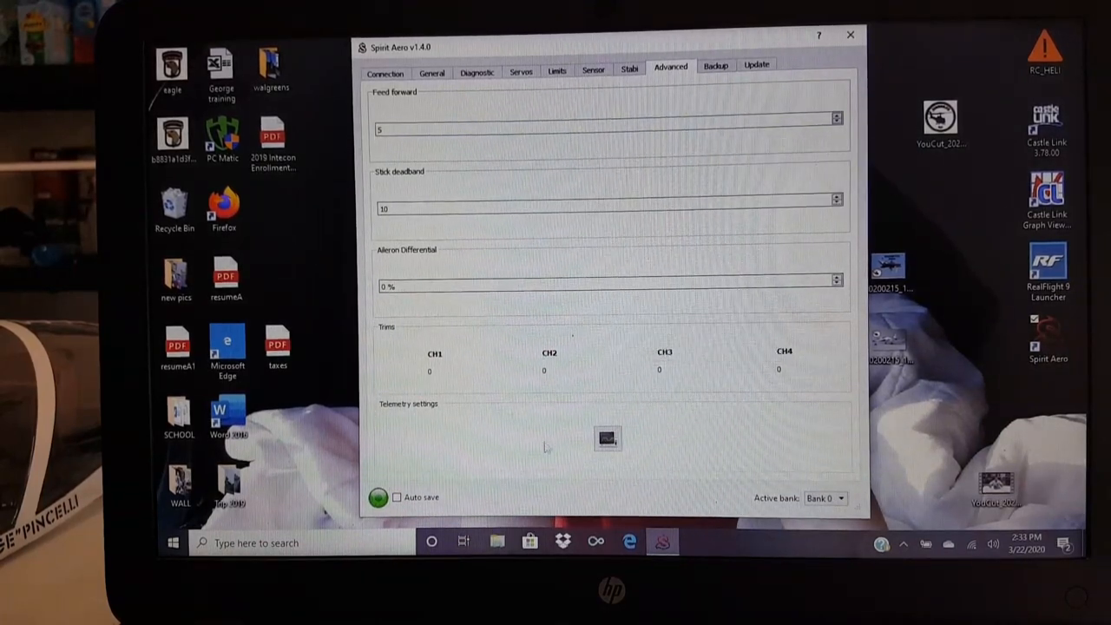
Step: Review the Backup, Update and Sensor pages, ending on Diagnostic with gyro 60% Head-Lock, Bank 0
left_click(715, 66)
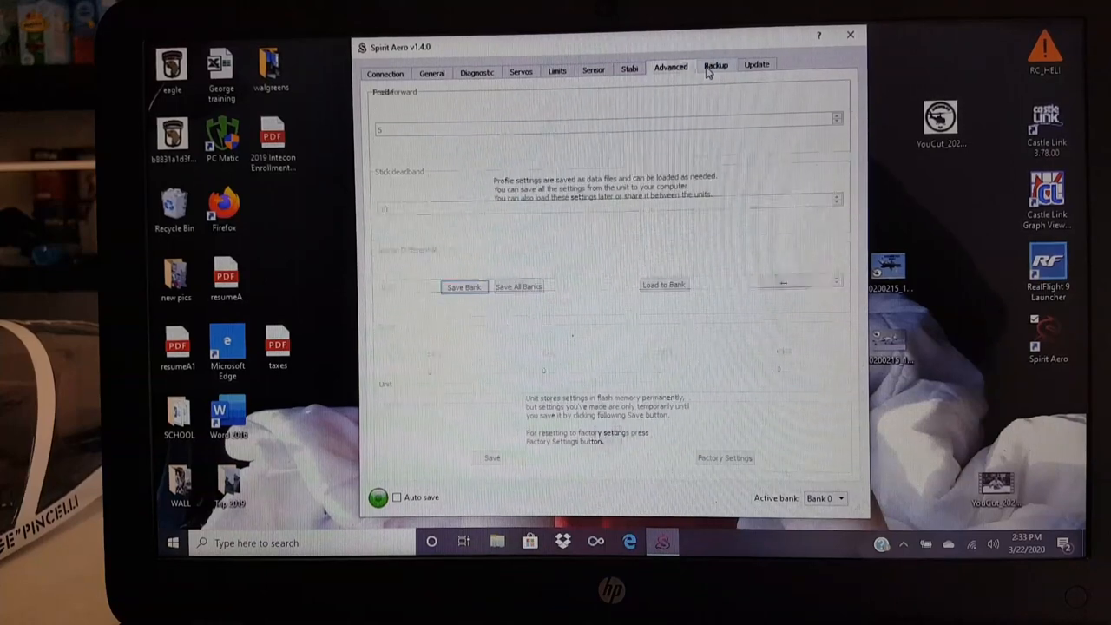
left_click(716, 66)
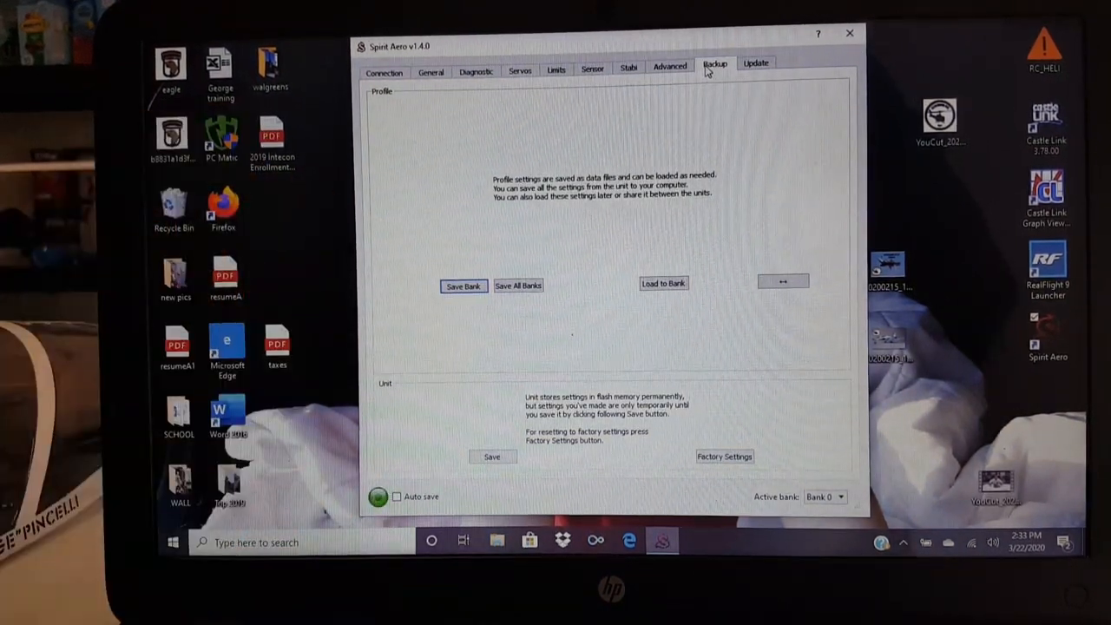
left_click(757, 63)
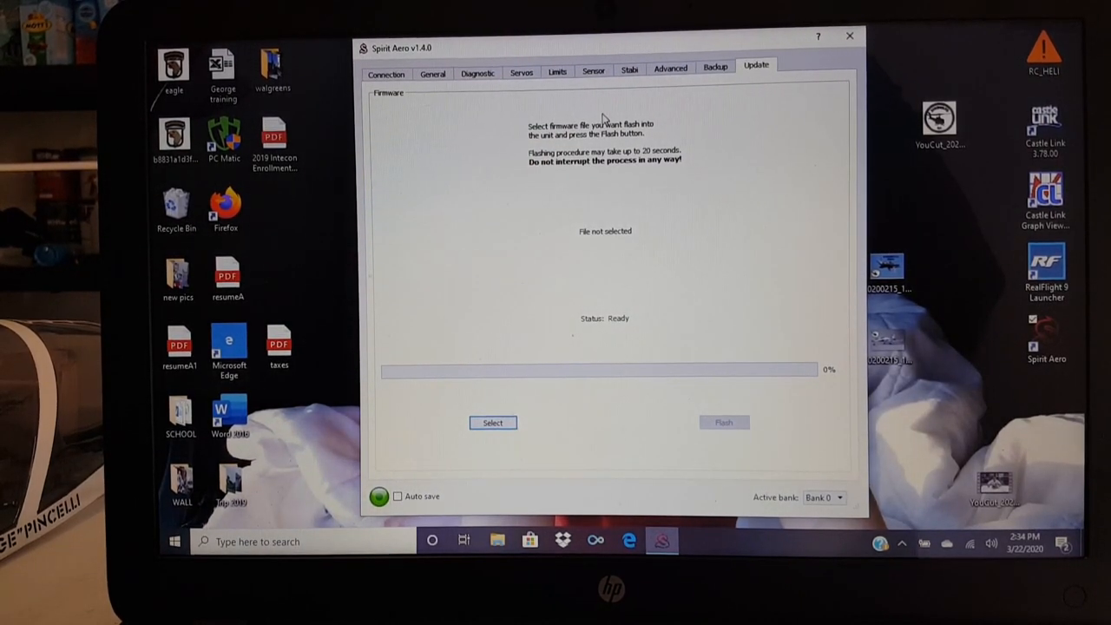
left_click(594, 72)
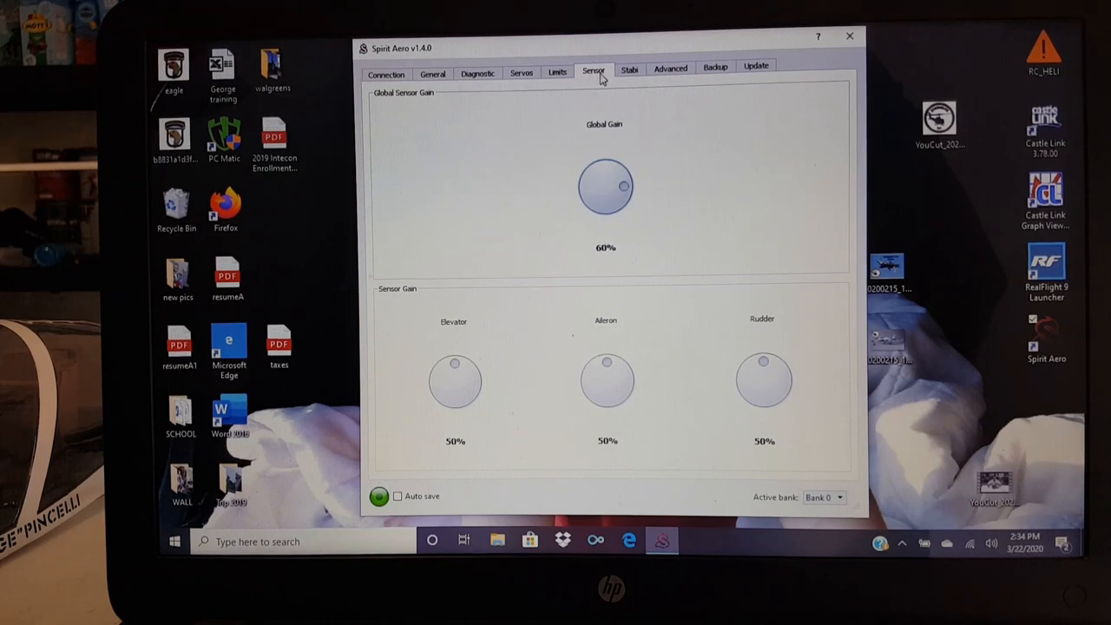
left_click(478, 73)
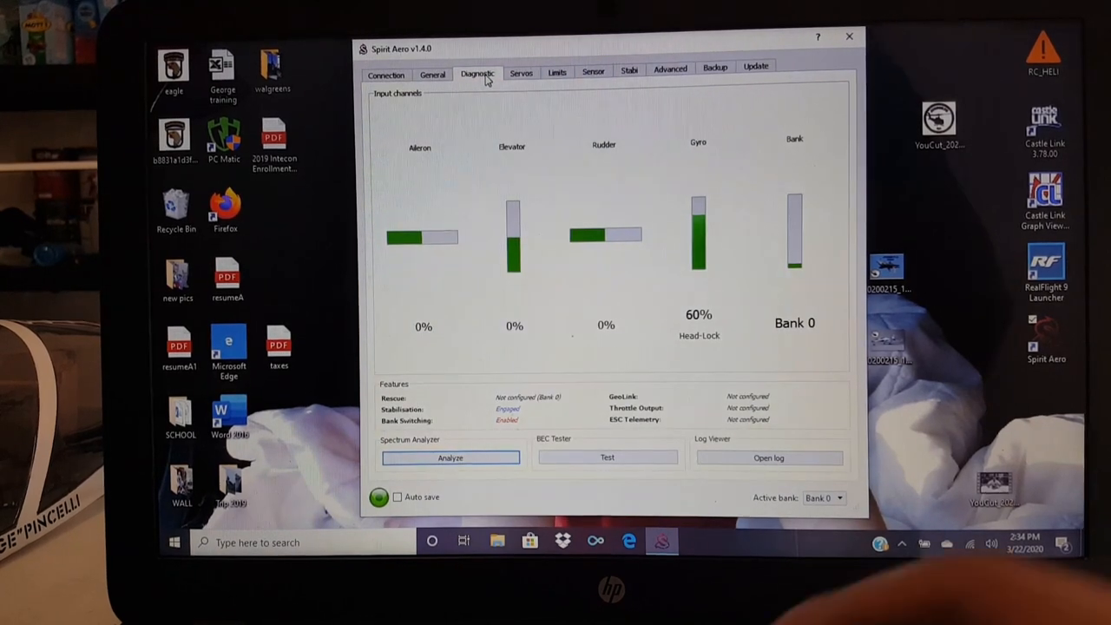